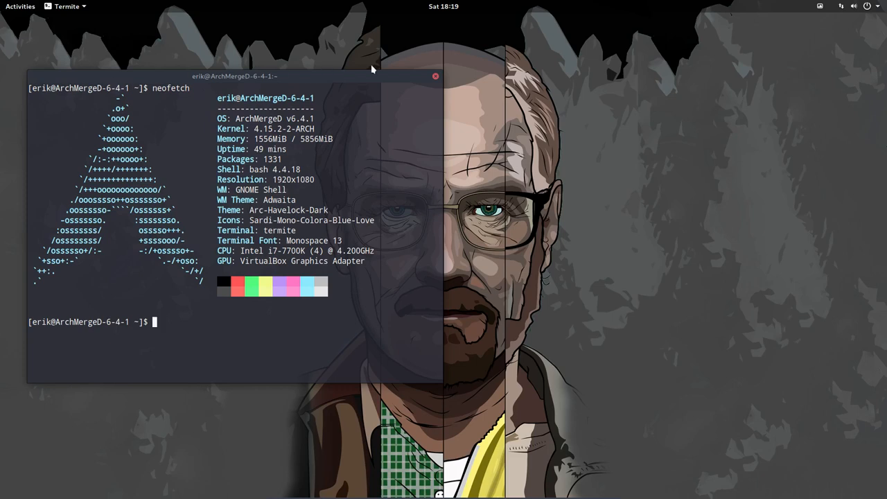
Step: Close the neofetch Termite window and briefly visit the overview, leaving a bare desktop
click(436, 76)
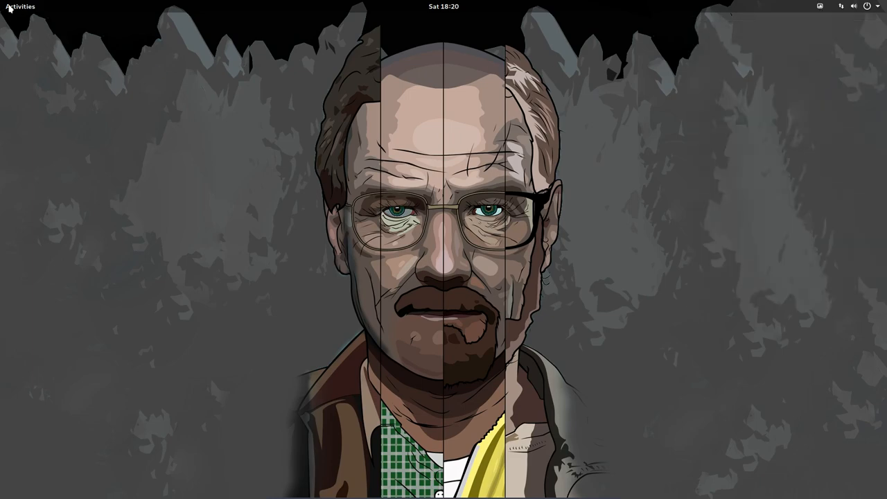
click(20, 7)
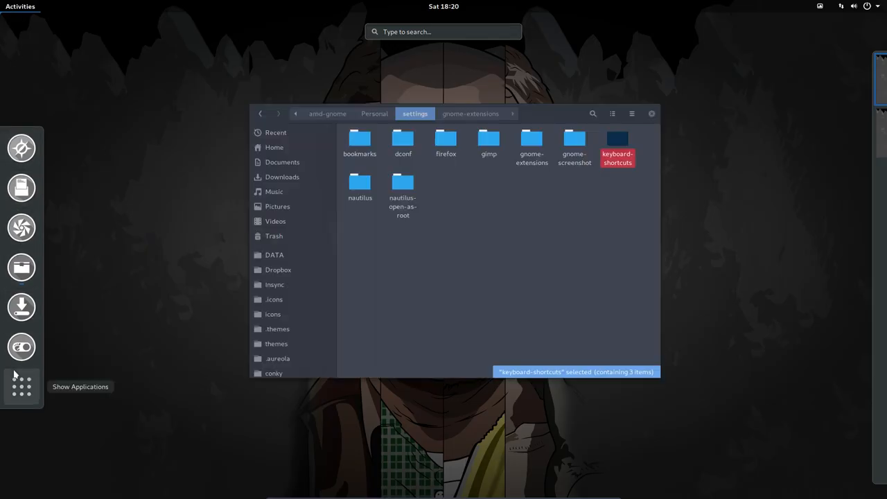
click(21, 386)
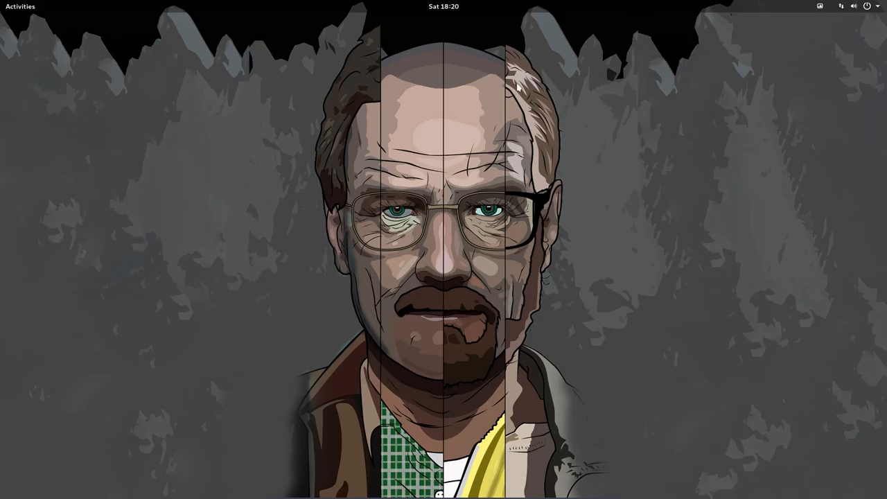
mouse_move(195, 83)
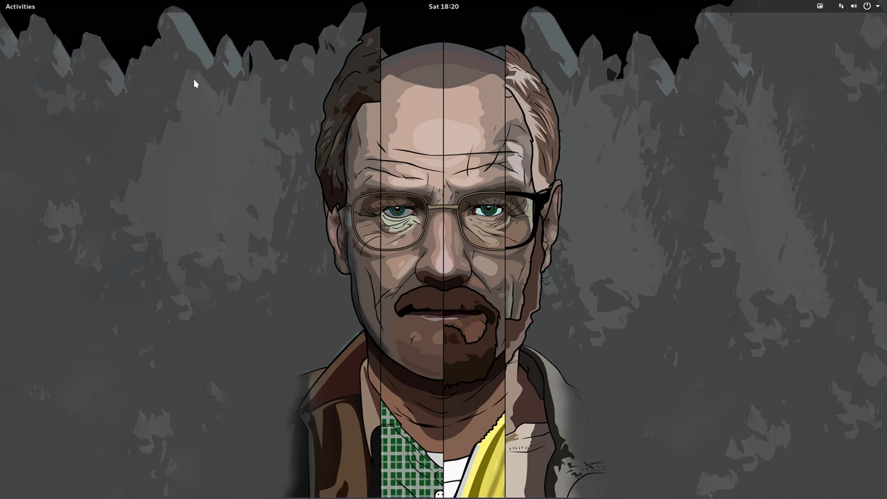
mouse_move(17, 12)
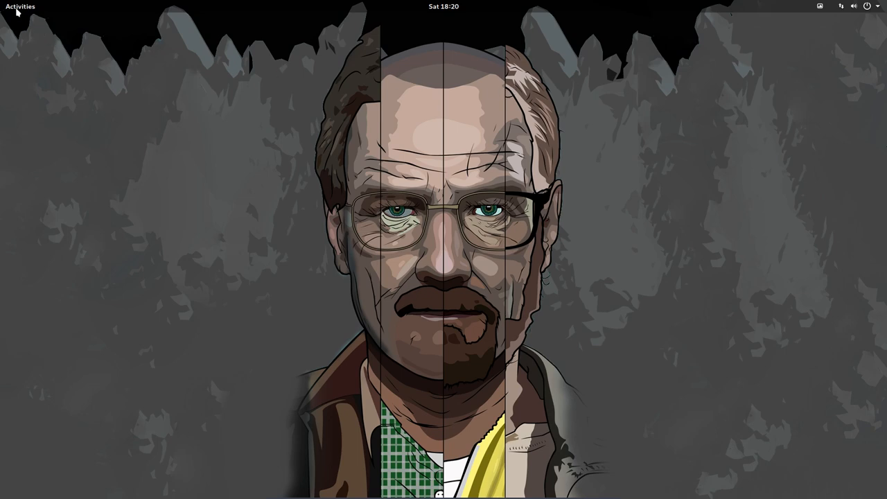
Step: Remove Calendar from the favorites, then search the applications for 'sett' to find Settings
click(20, 6)
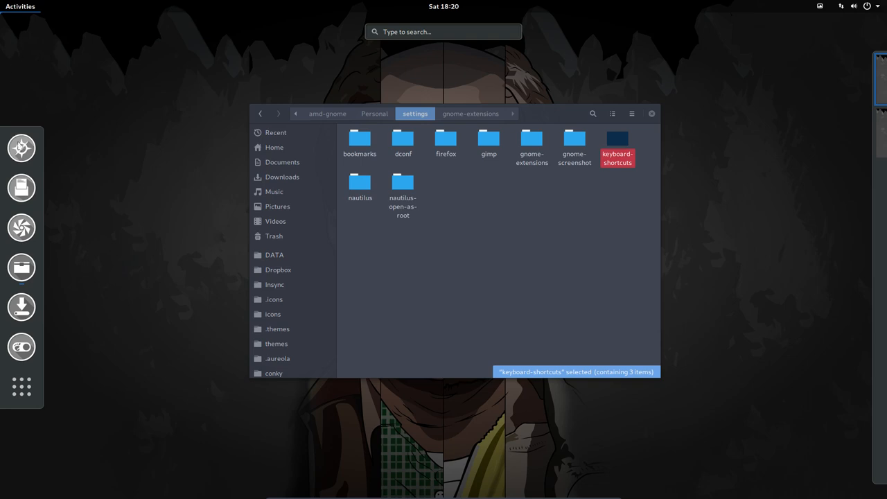
right_click(21, 228)
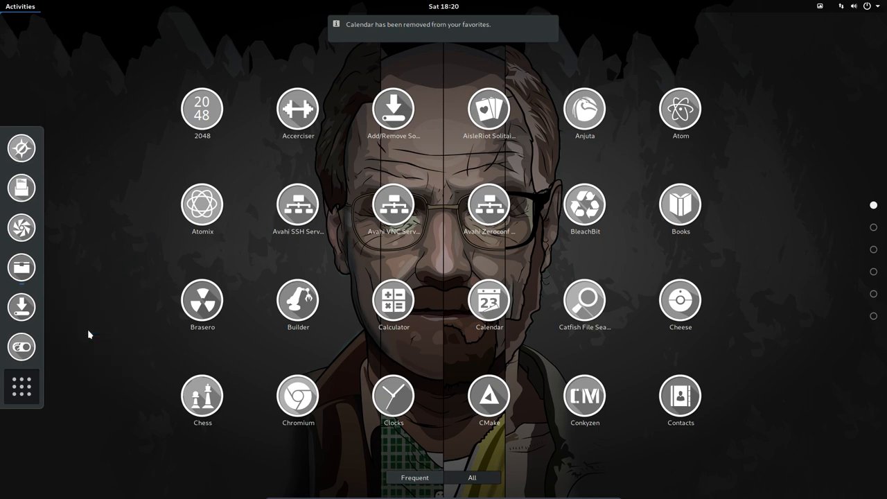
mouse_move(134, 281)
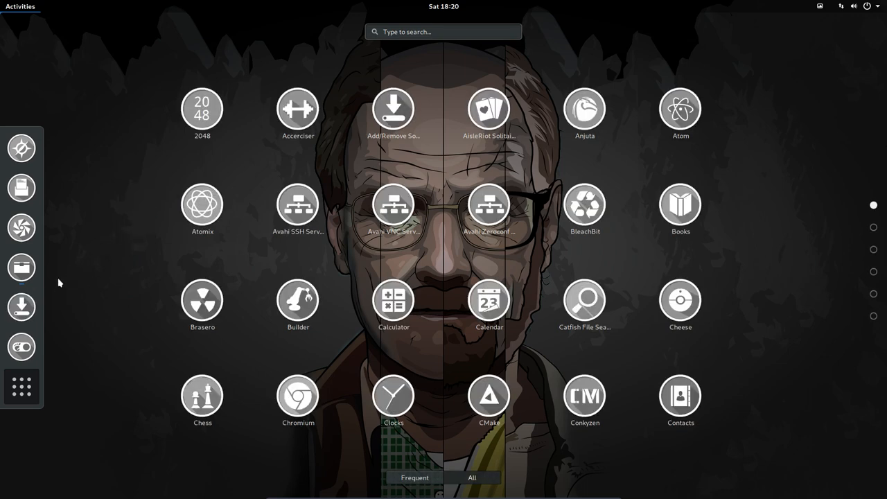
mouse_move(62, 280)
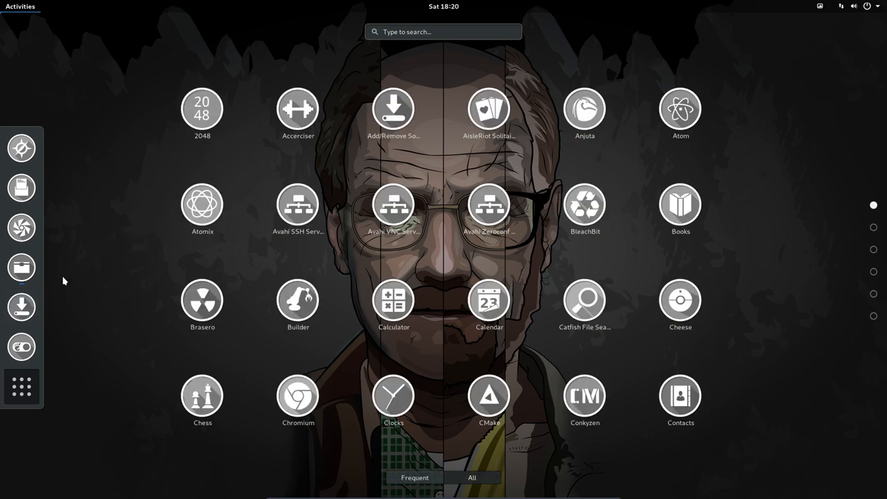
mouse_move(451, 346)
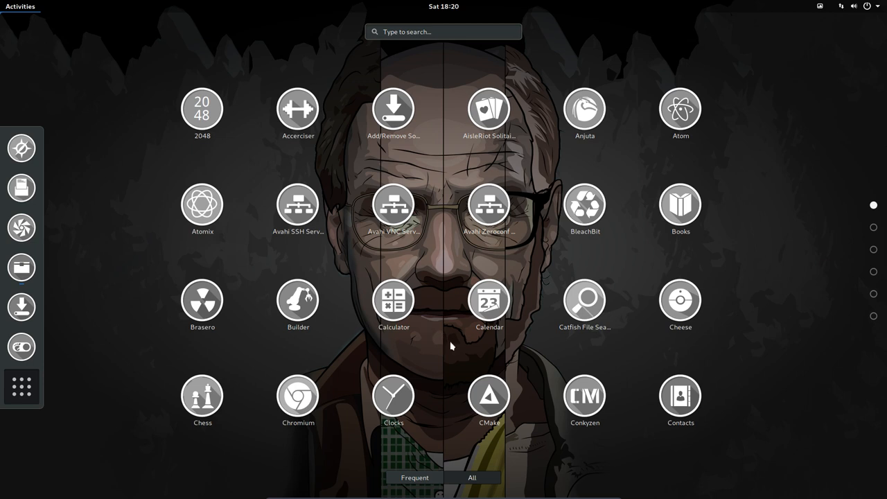
mouse_move(22, 228)
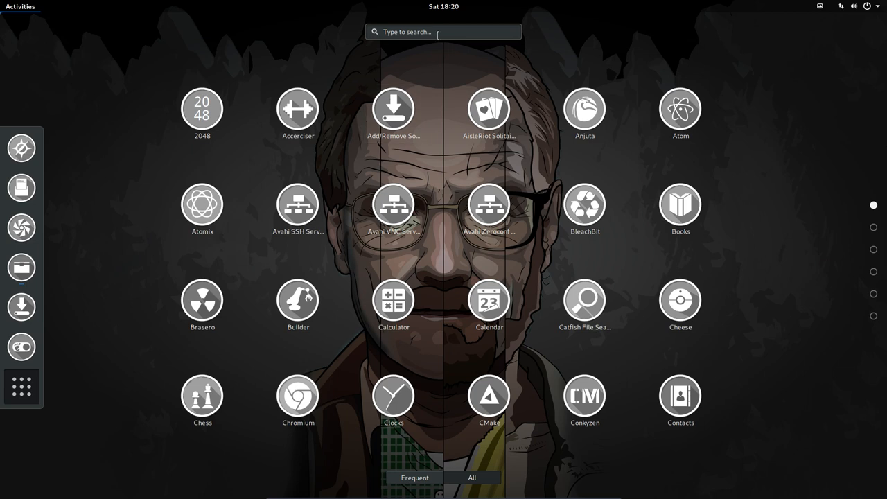
text(sett)
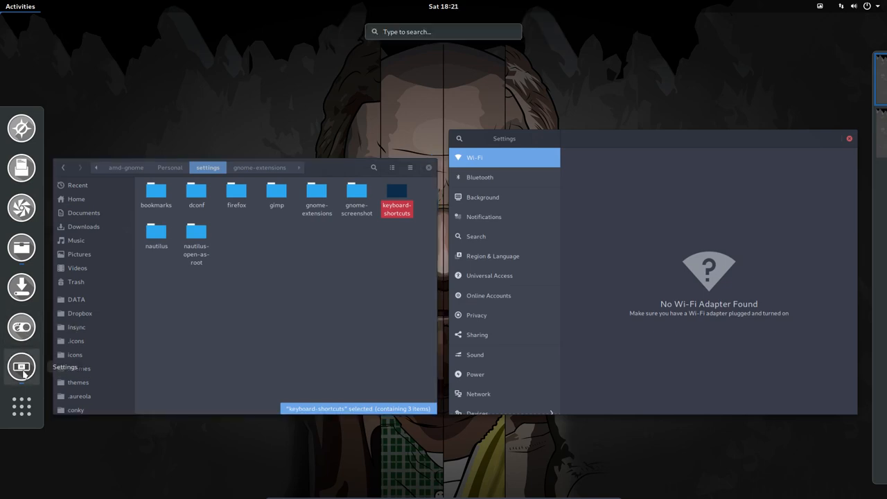
mouse_move(21, 327)
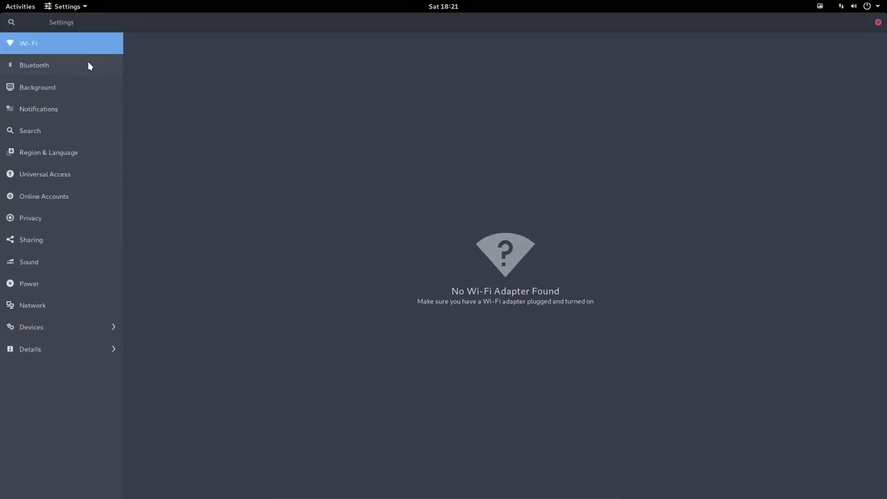
Step: Browse the Bluetooth, Background and Notifications panels, ending on Search with its per-app toggles
click(34, 64)
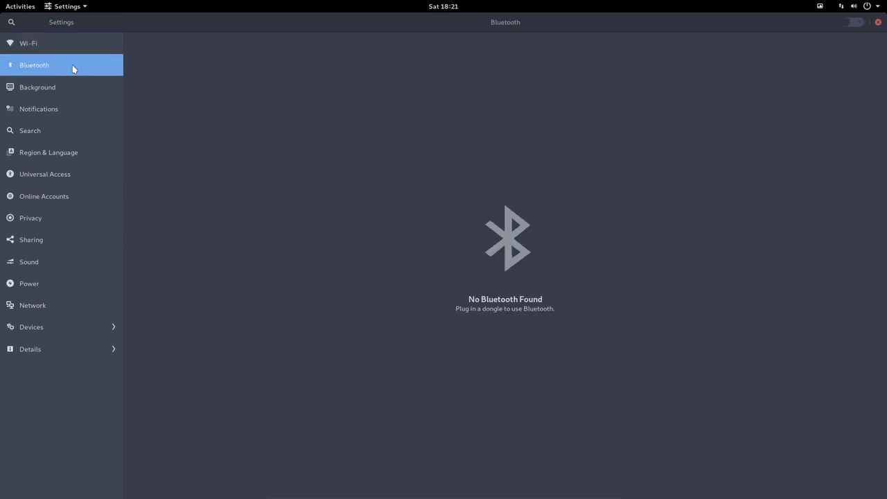
click(37, 87)
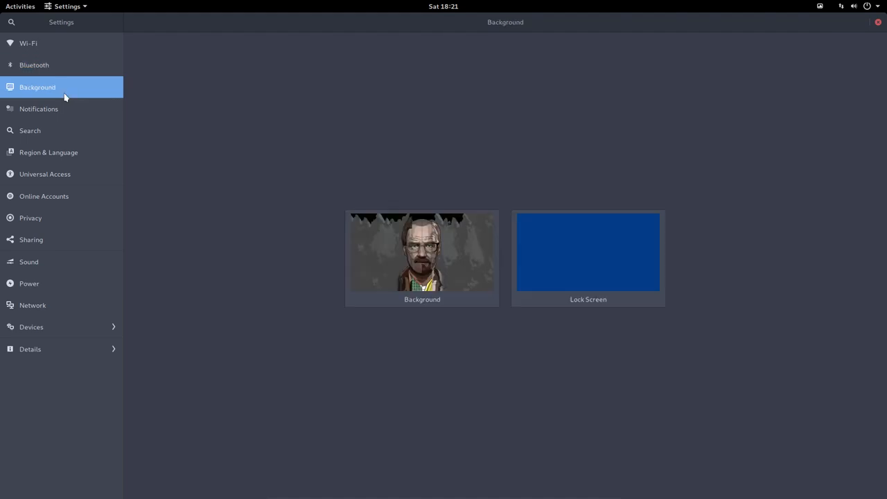
mouse_move(298, 88)
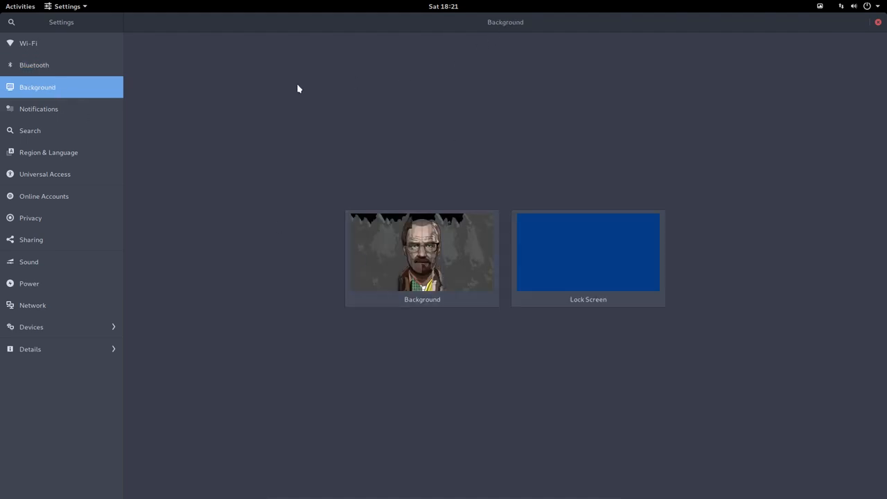
click(820, 6)
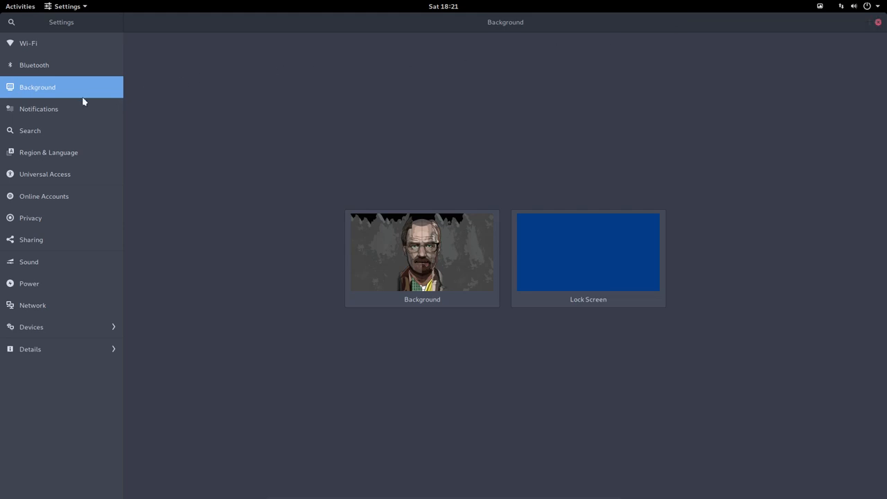
click(38, 109)
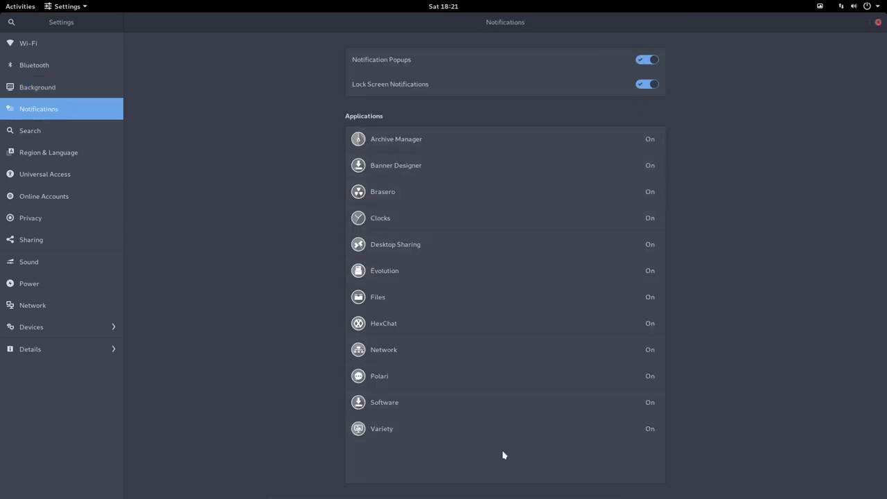
click(30, 131)
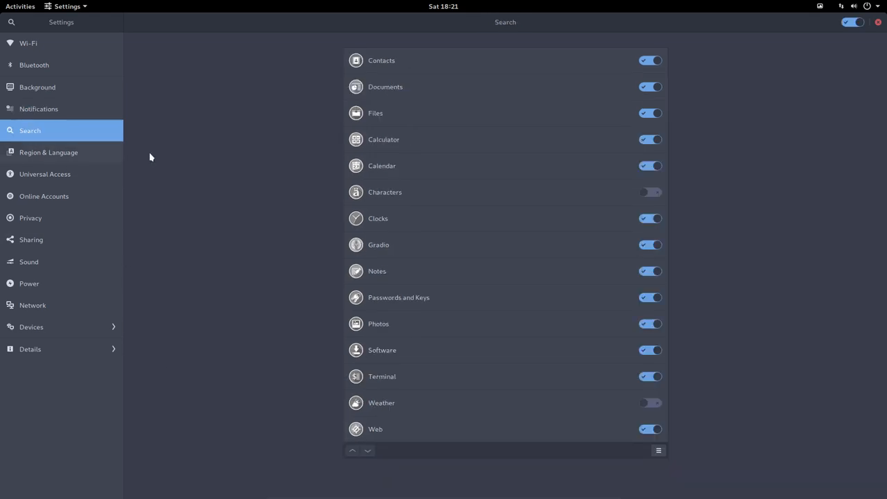
mouse_move(581, 272)
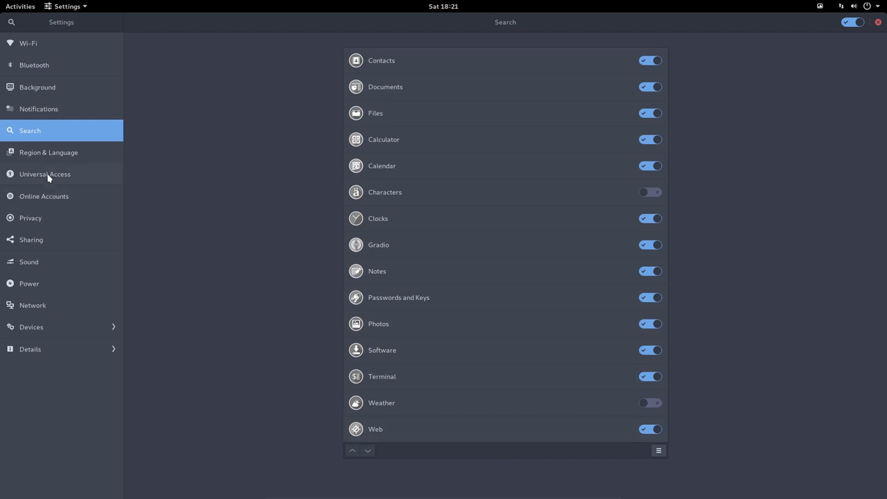
Step: Review the Language and Formats choosers unchanged, then begin adding a keyboard input source
click(48, 151)
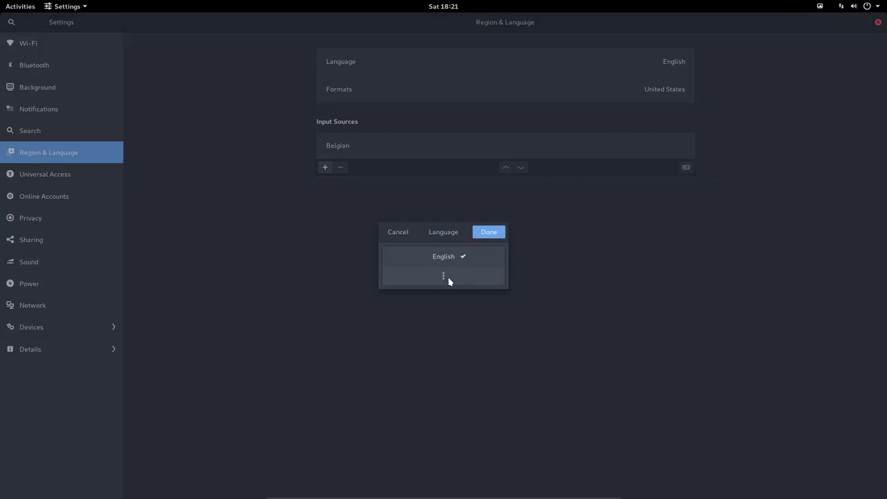
click(443, 276)
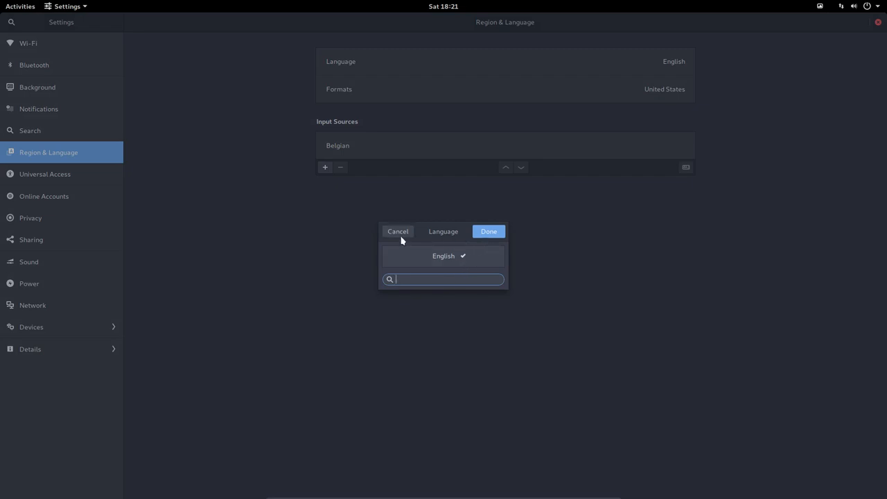
click(338, 88)
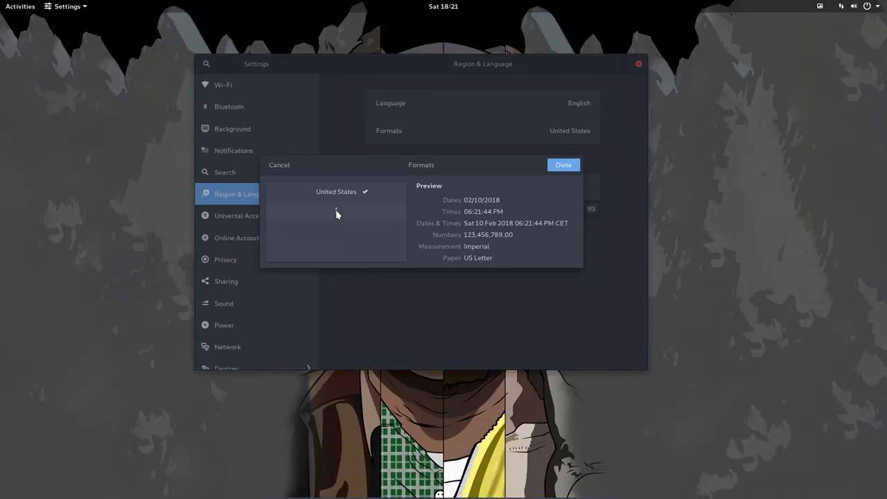
click(563, 164)
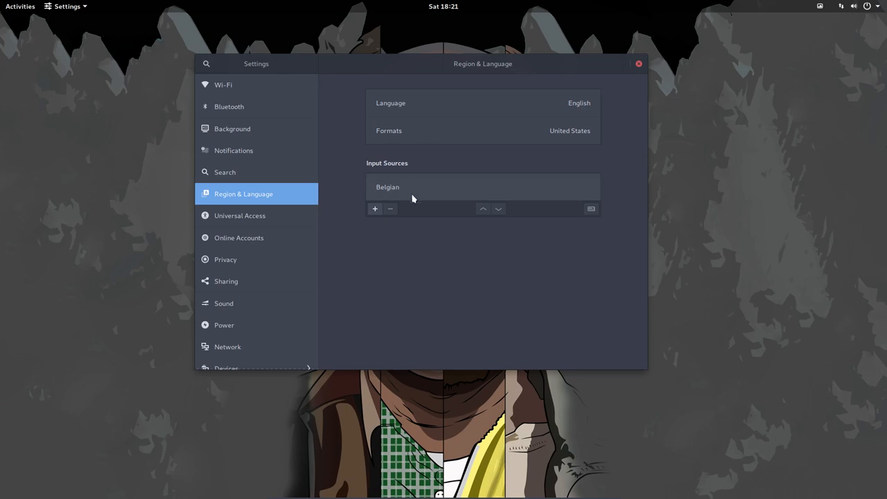
mouse_move(388, 191)
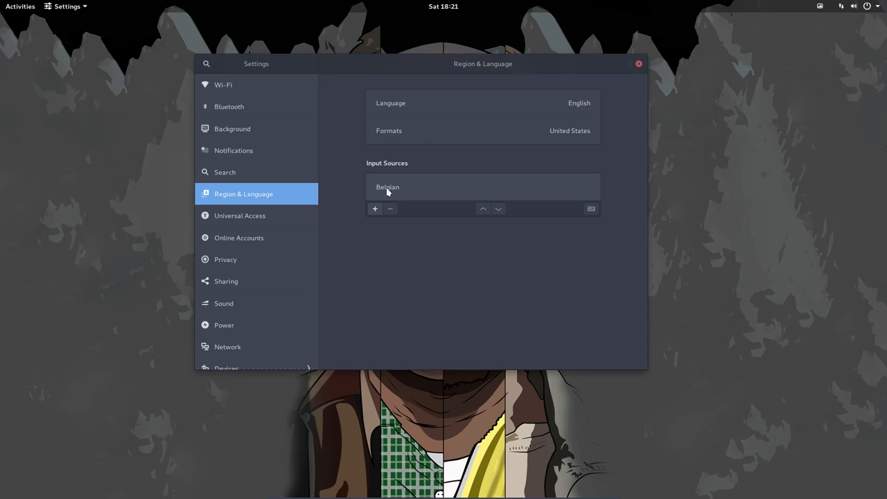
mouse_move(383, 215)
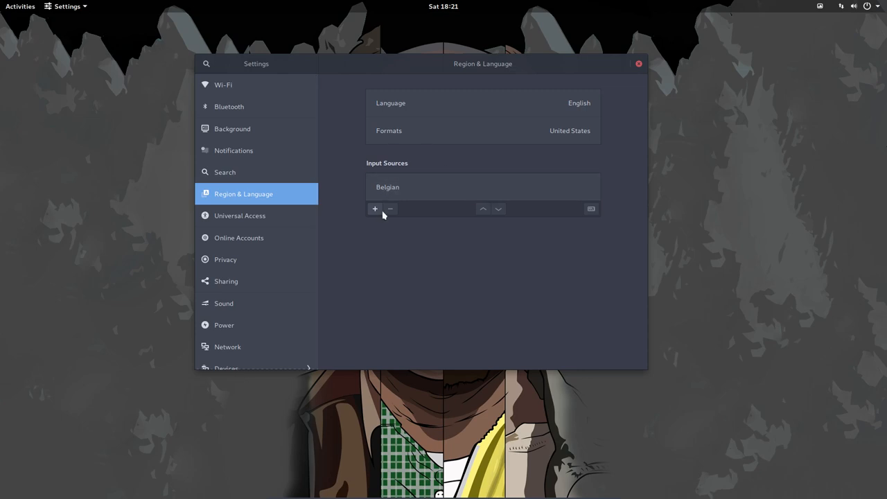
click(375, 209)
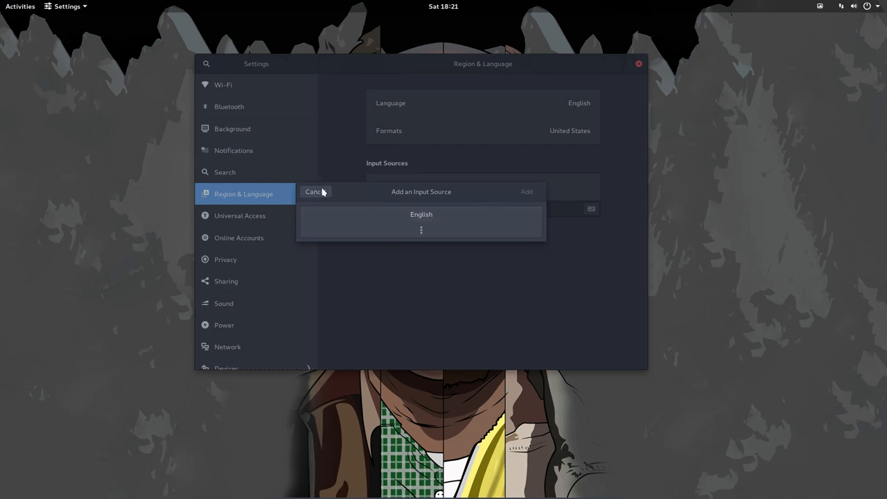
click(240, 215)
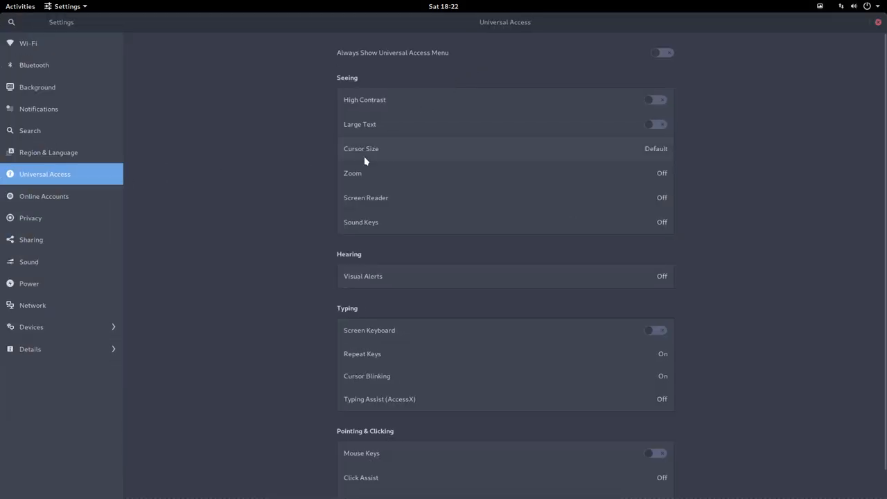
mouse_move(438, 162)
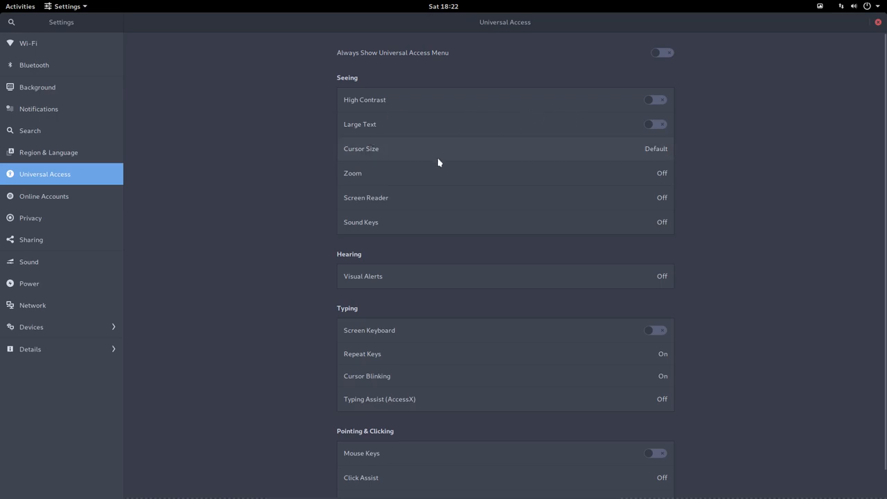
mouse_move(508, 293)
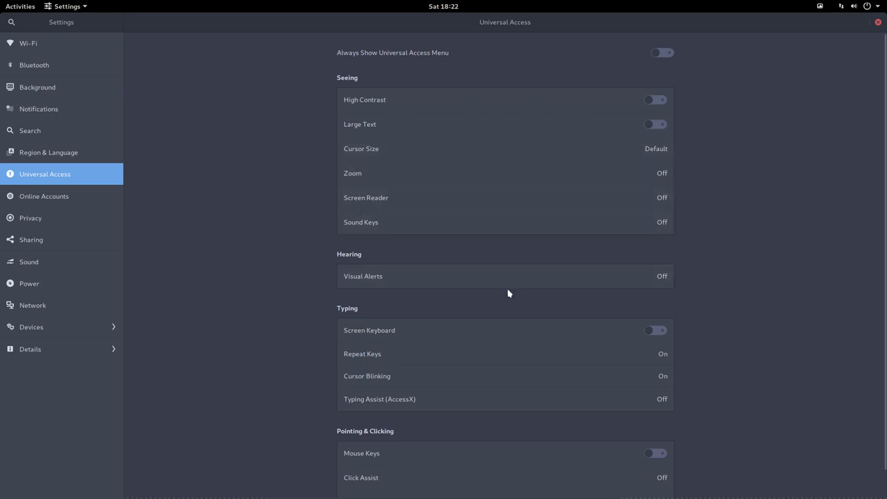
scroll(down, 3)
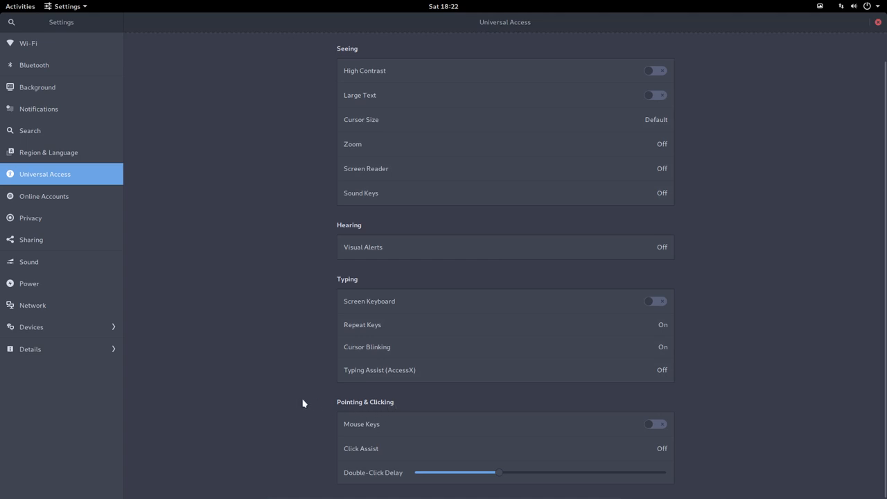
mouse_move(264, 344)
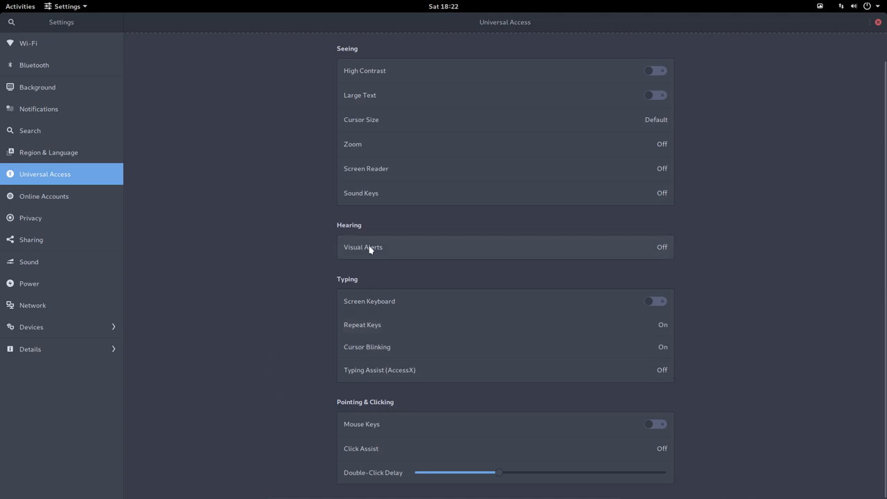
mouse_move(38, 180)
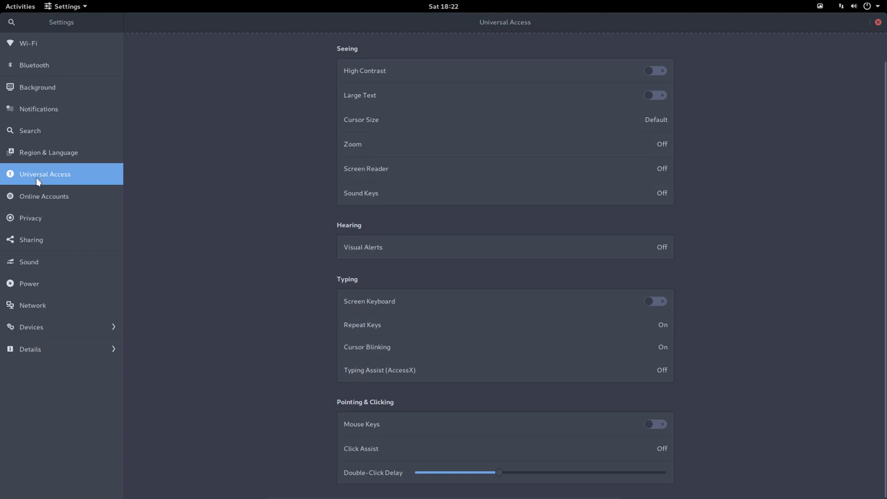
Step: Show Online Accounts with the provider list expanded to Todoist, IMAP and Enterprise Login
click(44, 196)
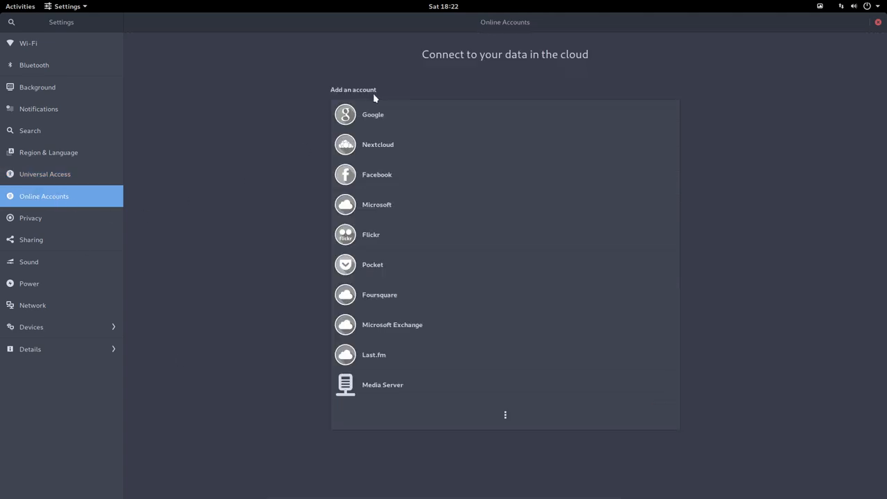
mouse_move(513, 415)
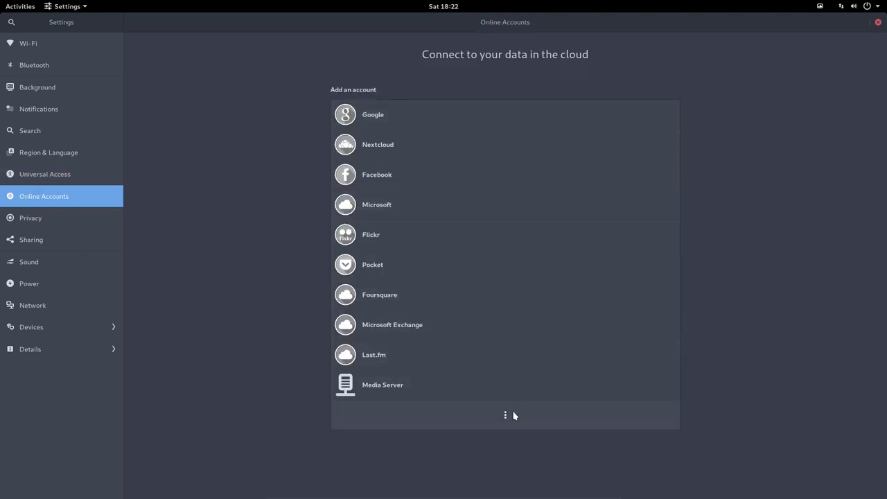
click(505, 414)
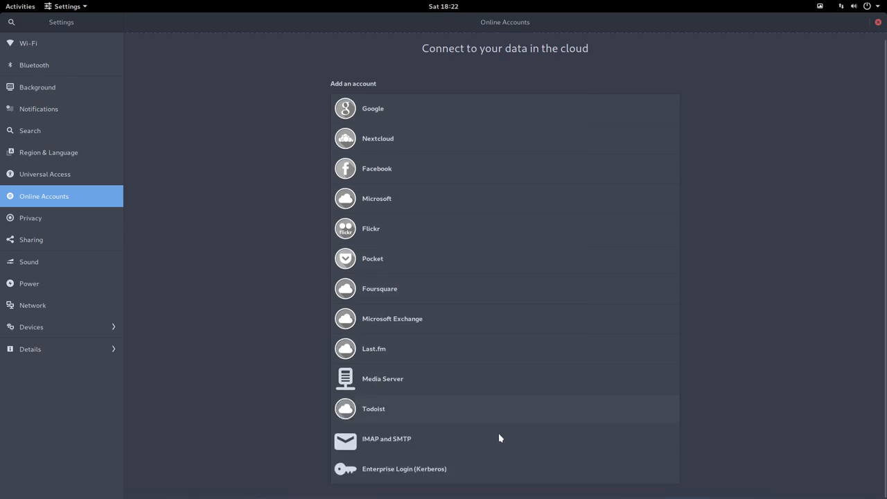
mouse_move(390, 108)
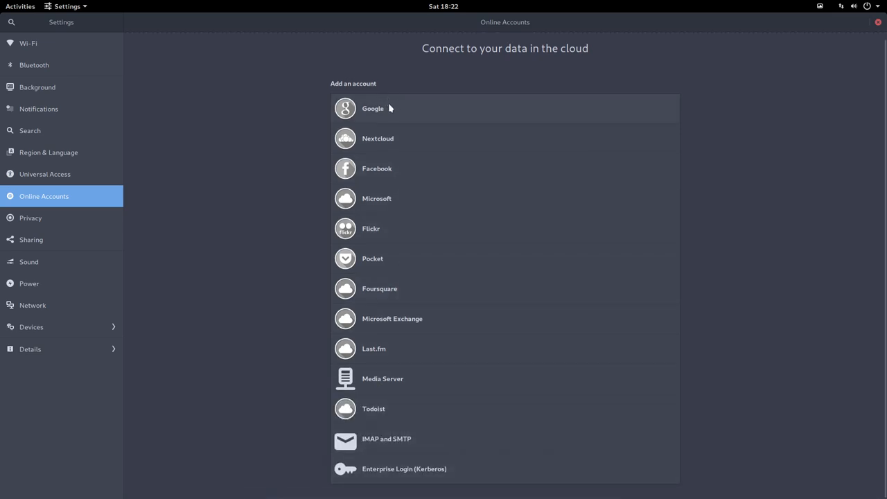
mouse_move(72, 222)
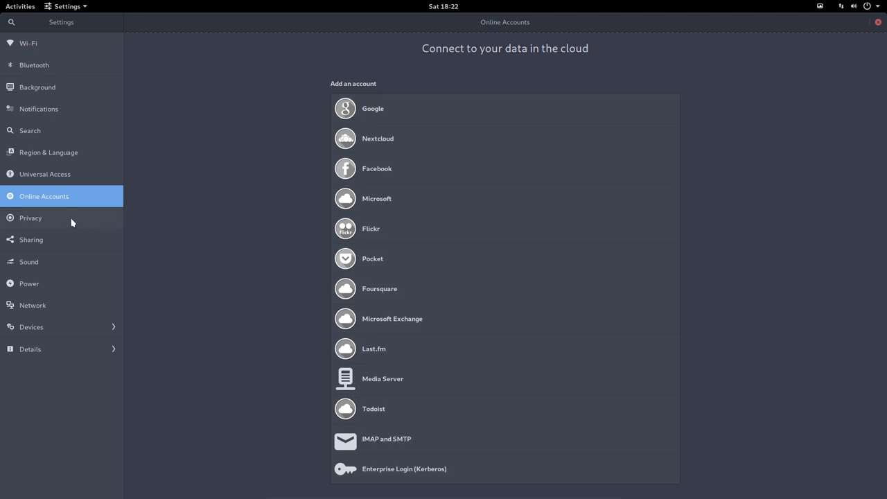
Step: Inspect the Privacy Screen Lock, Usage & History and Purge Trash dialogs, leaving them unchanged
click(30, 217)
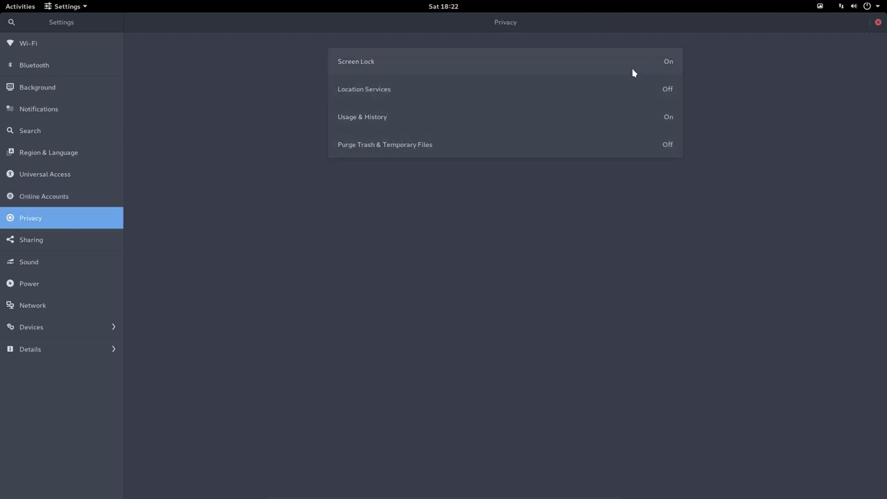
click(356, 61)
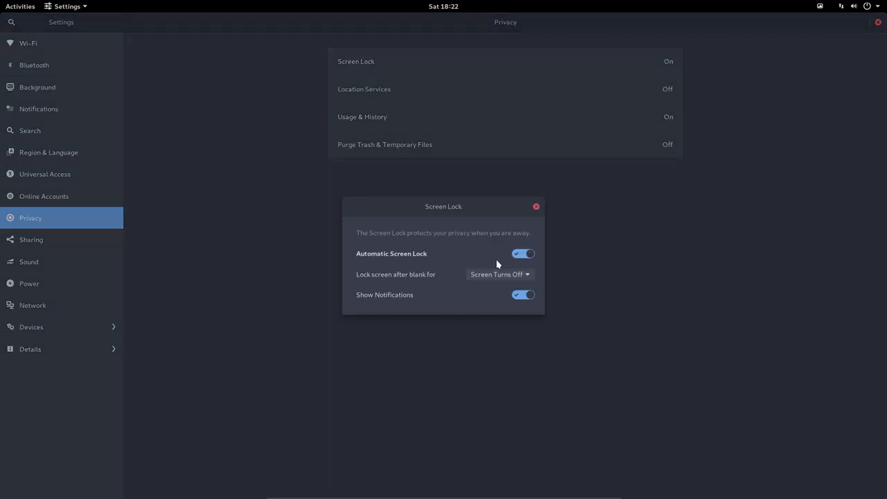
click(535, 206)
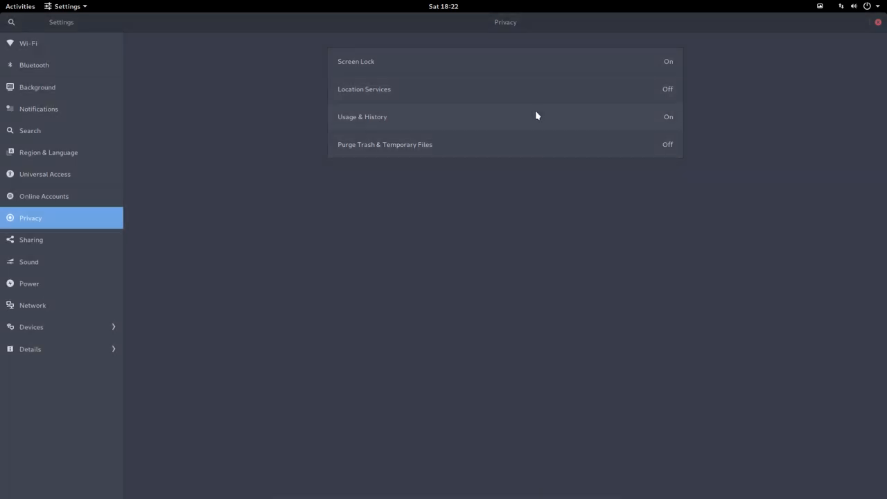
click(362, 116)
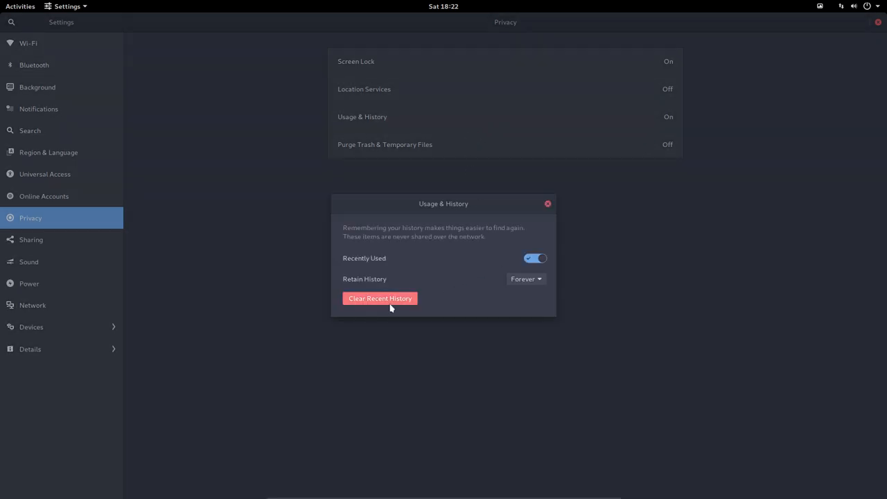
click(548, 203)
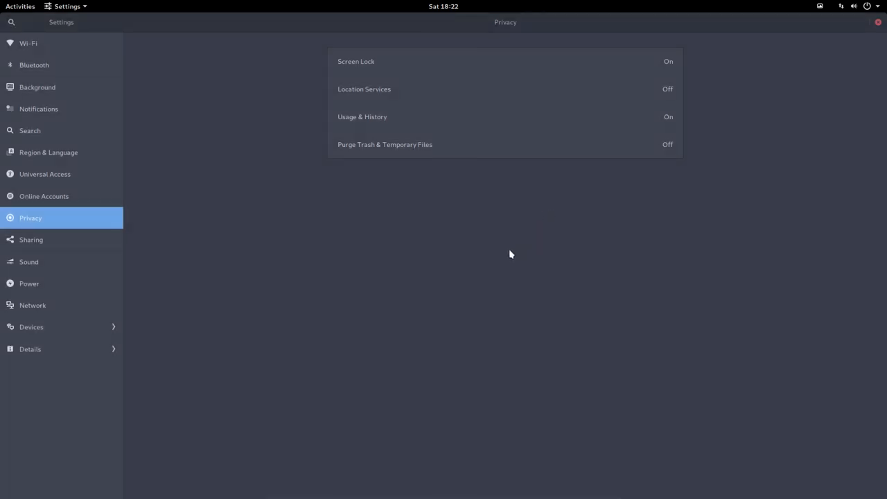
click(385, 144)
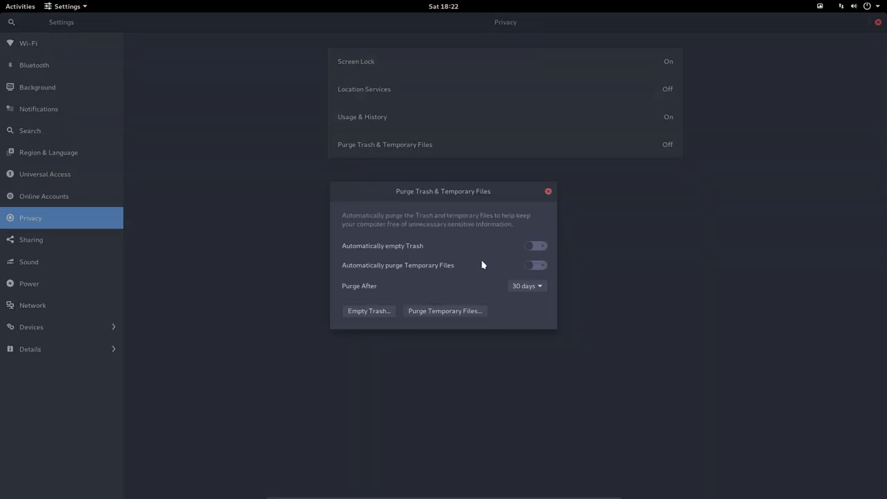
mouse_move(505, 280)
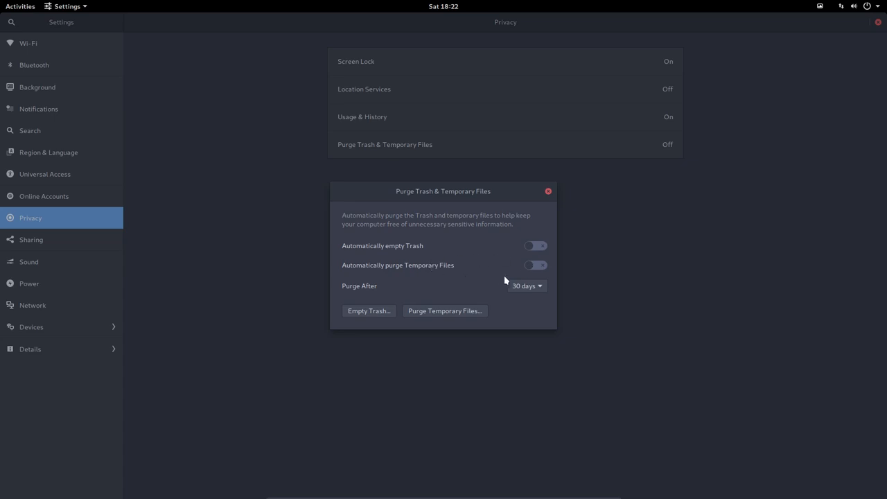
click(547, 191)
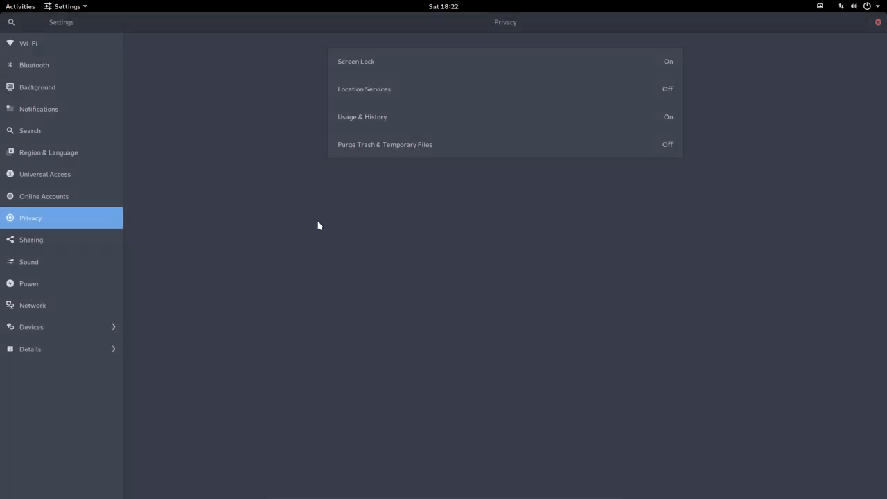
Step: Look over the Sharing services (all off), then show the Sound output devices
click(31, 239)
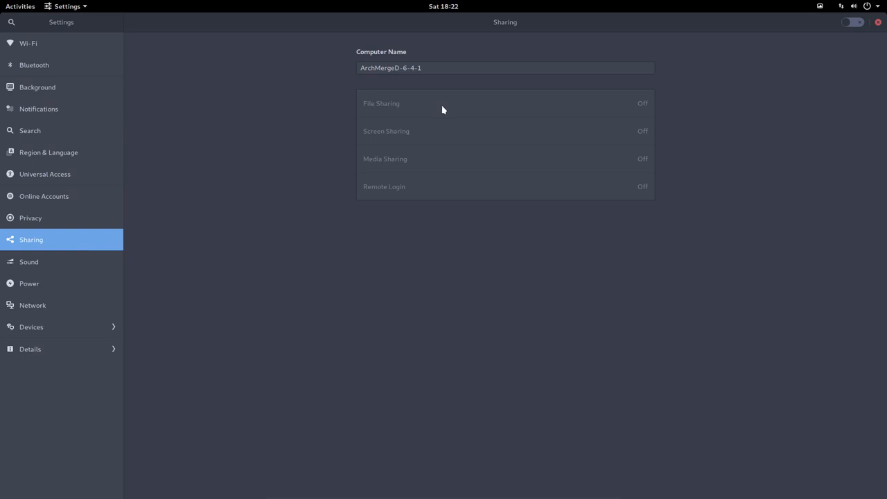
mouse_move(426, 140)
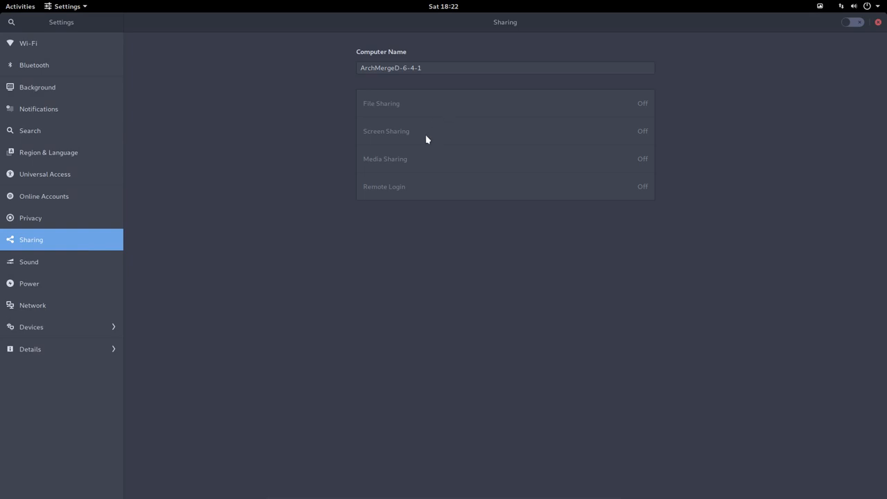
mouse_move(406, 193)
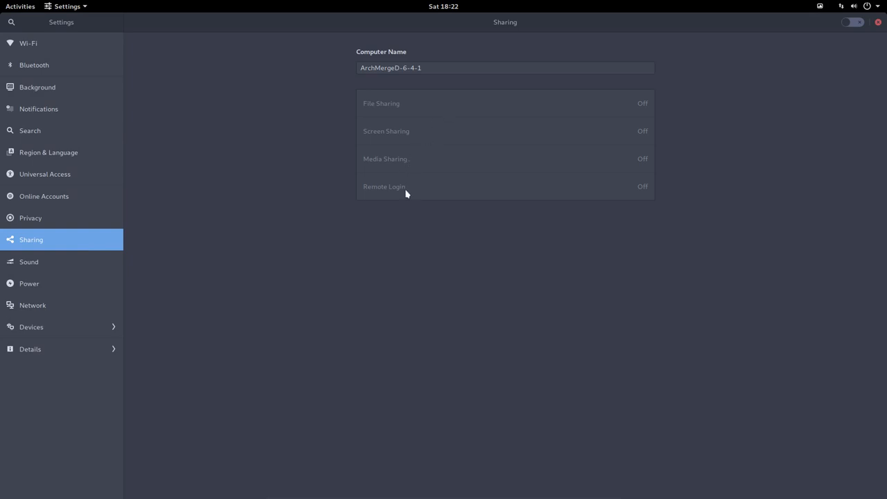
mouse_move(164, 302)
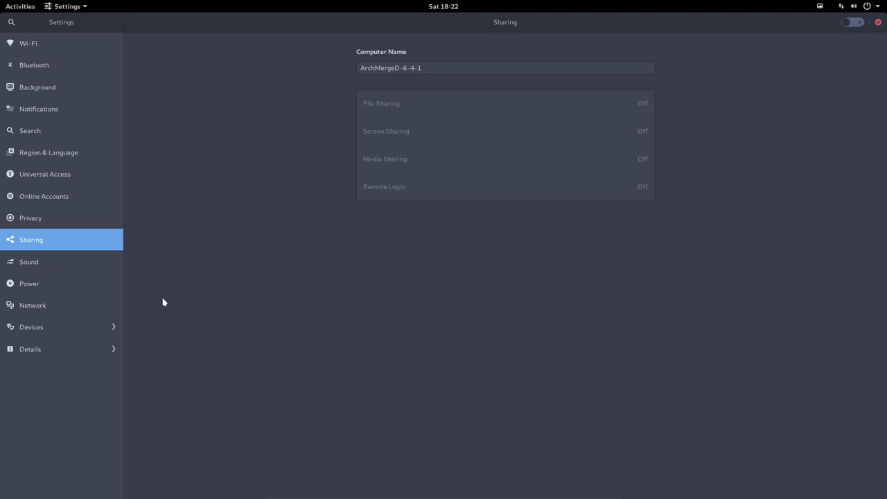
click(29, 261)
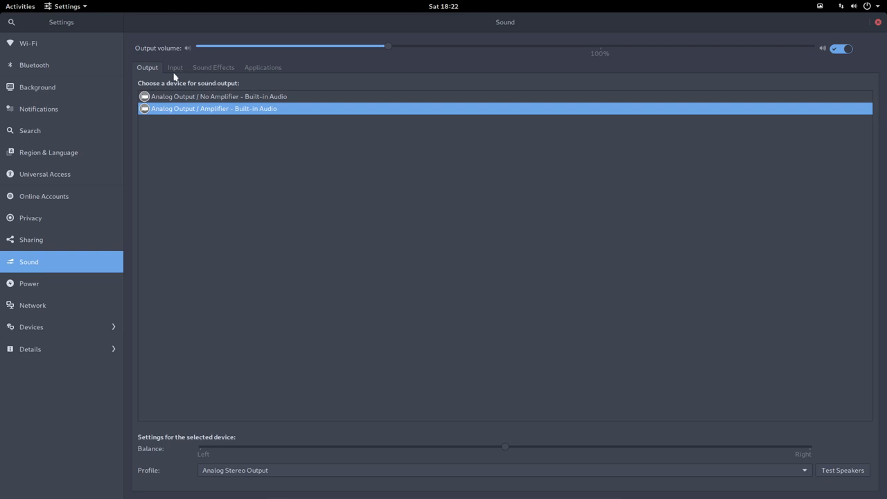
Step: Show the sound input devices, browsing PulseAudio Volume Control's Configuration and Playback before closing it
click(175, 68)
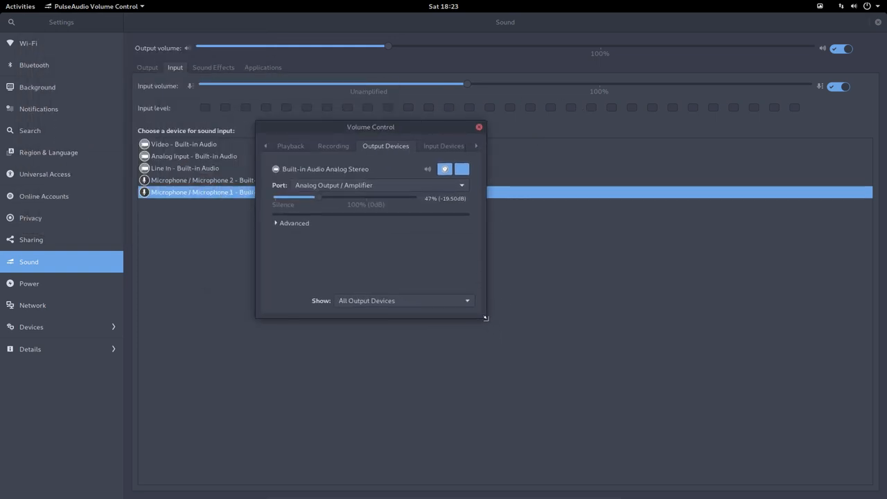
click(471, 145)
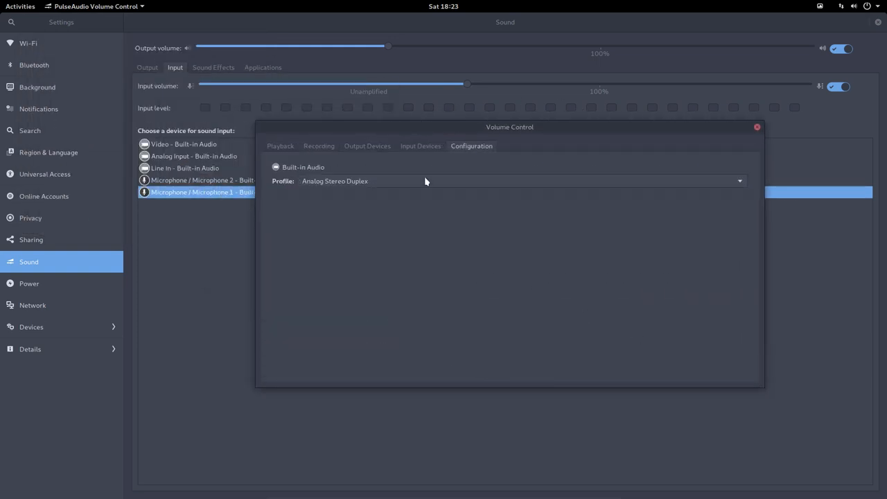
click(280, 146)
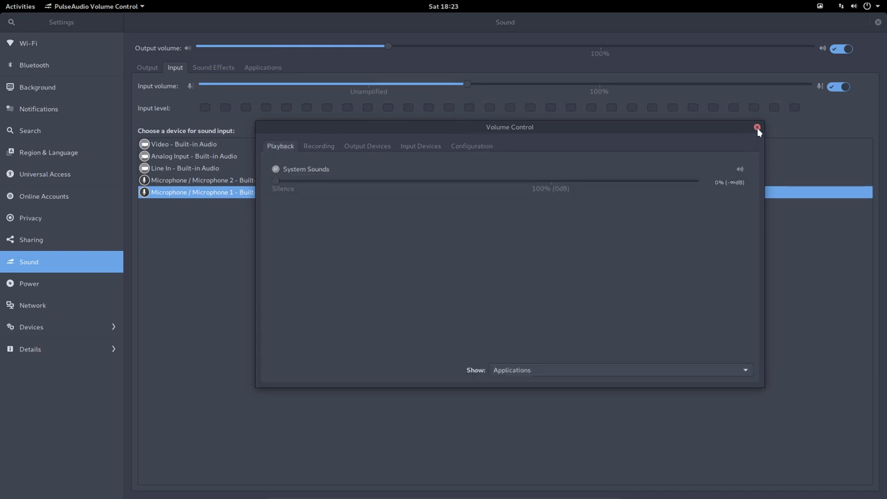
click(757, 128)
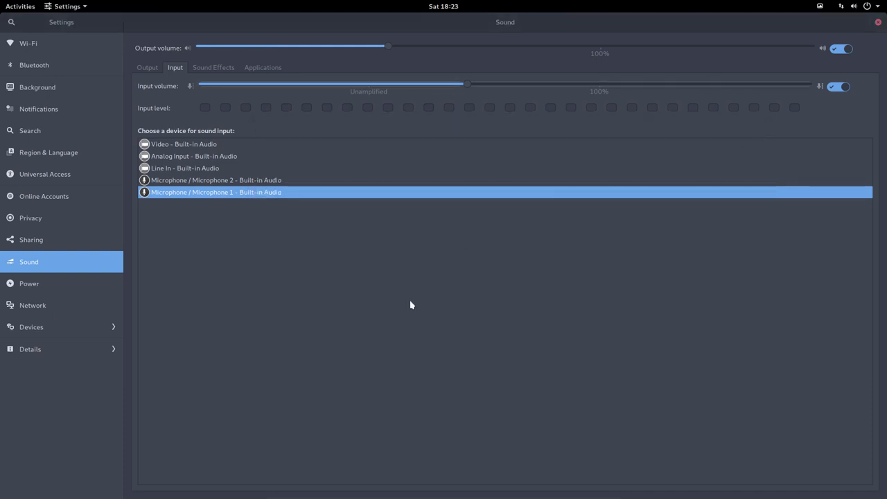
mouse_move(227, 247)
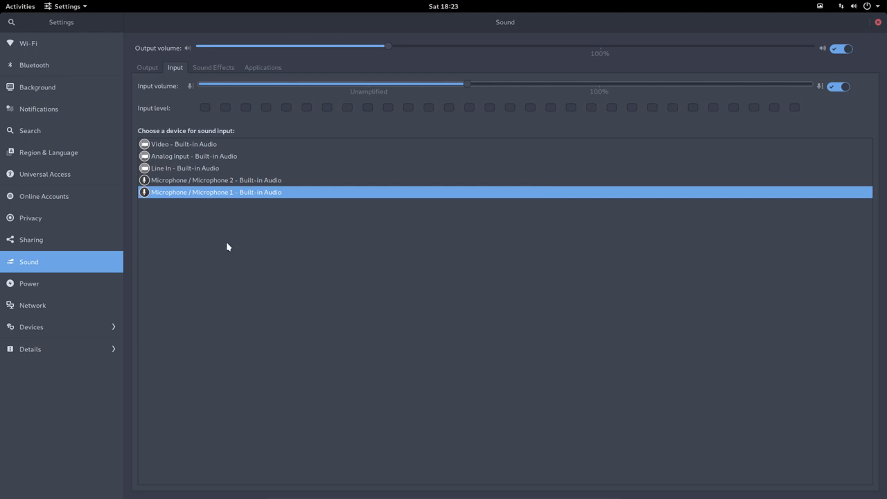
mouse_move(280, 241)
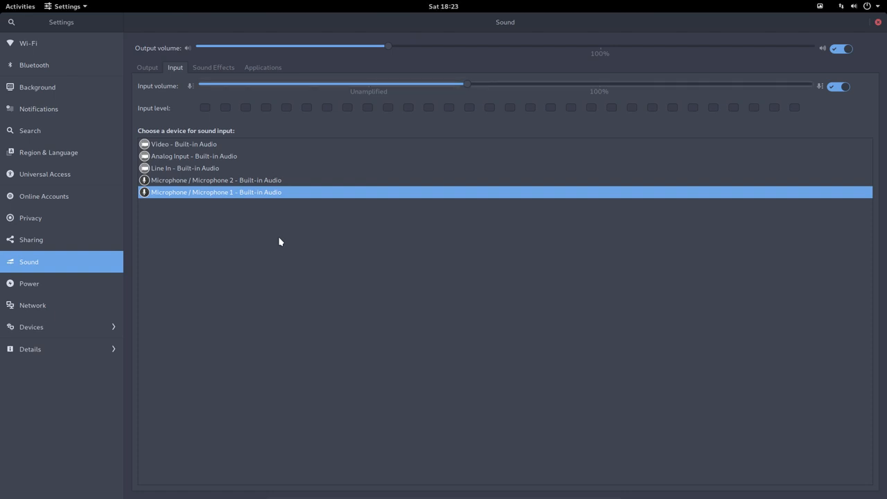
mouse_move(129, 278)
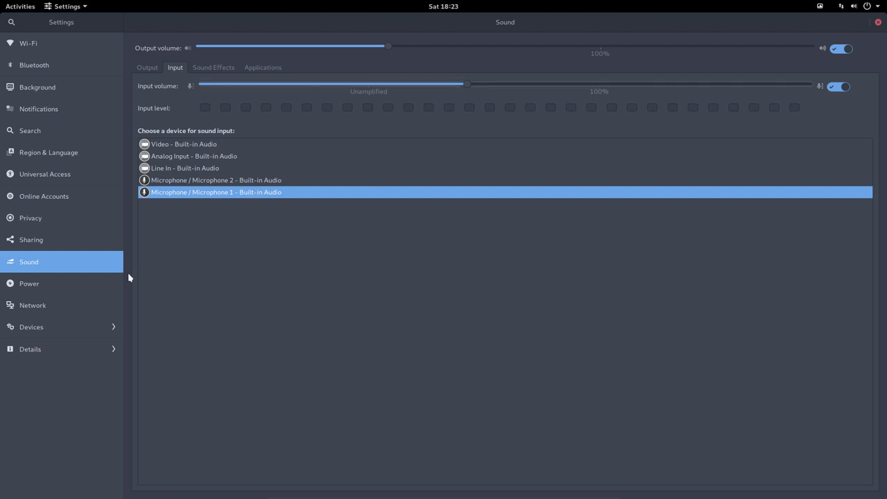
Step: Set Blank screen to Never, check the automatic suspend options, then move to the Network panel
click(29, 284)
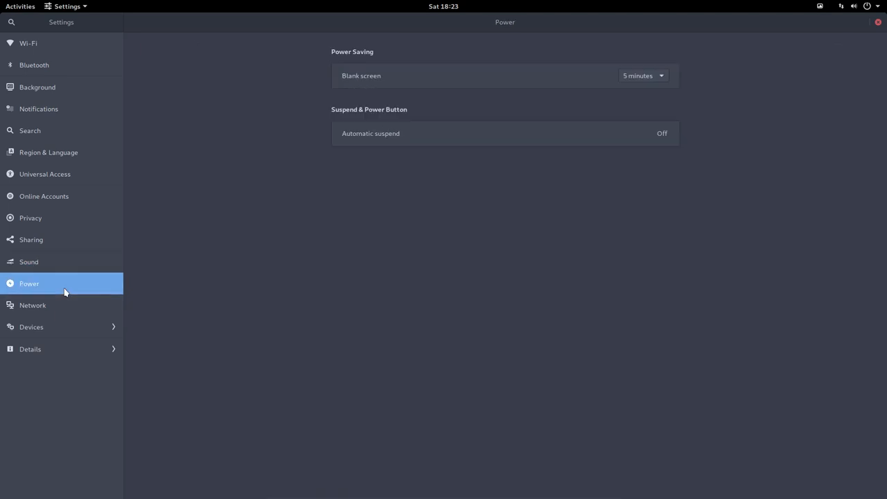
click(641, 76)
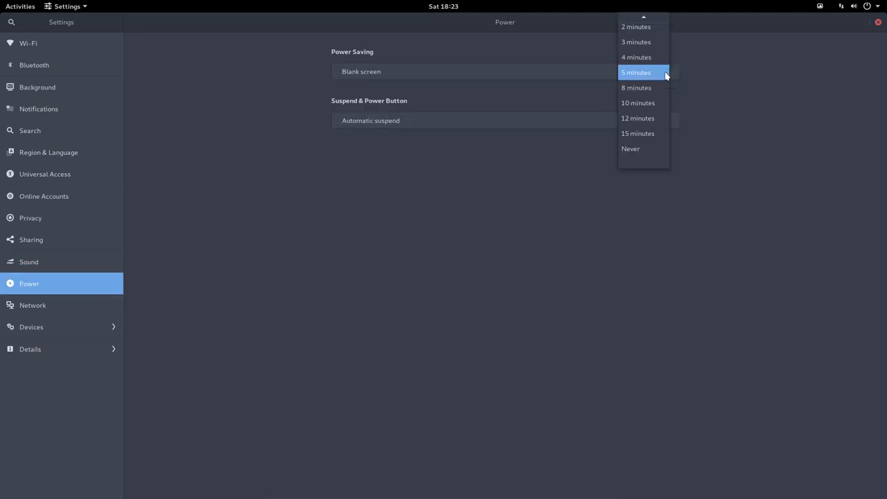
click(630, 149)
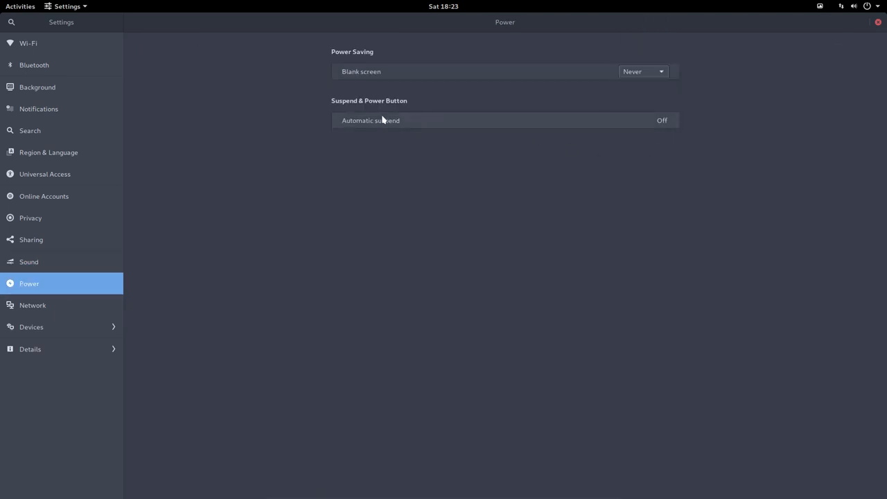
click(370, 120)
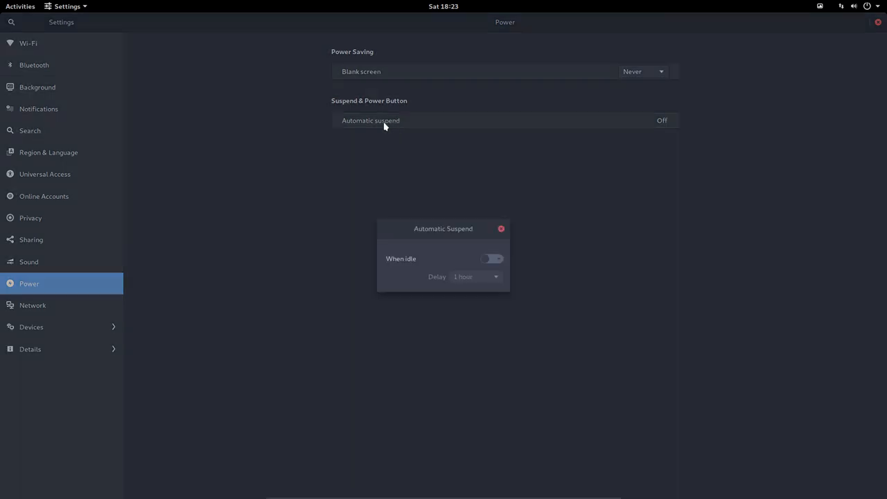
click(501, 227)
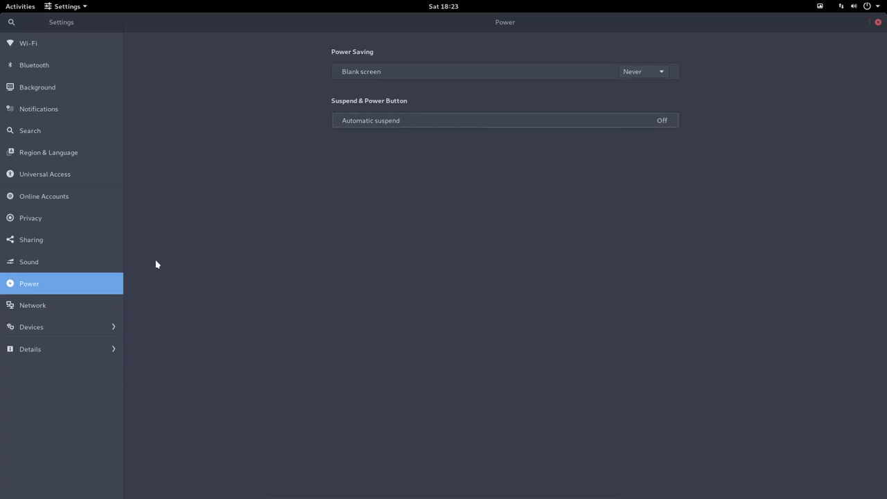
click(33, 305)
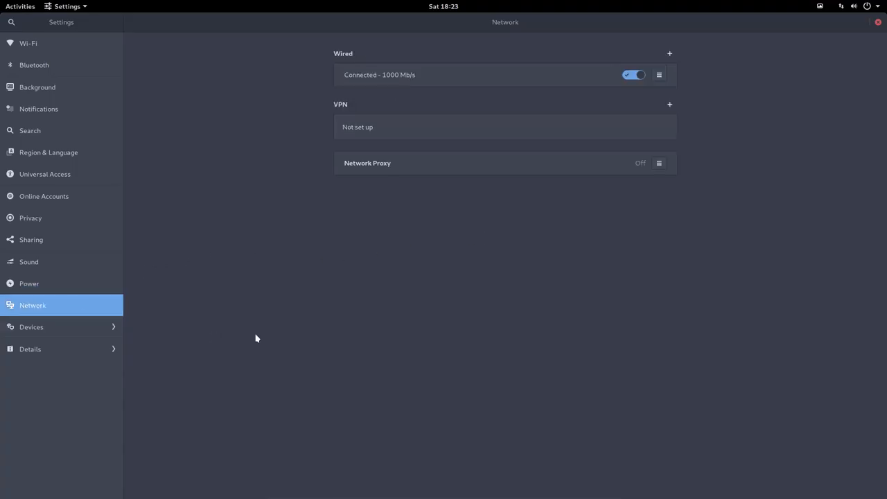
mouse_move(376, 112)
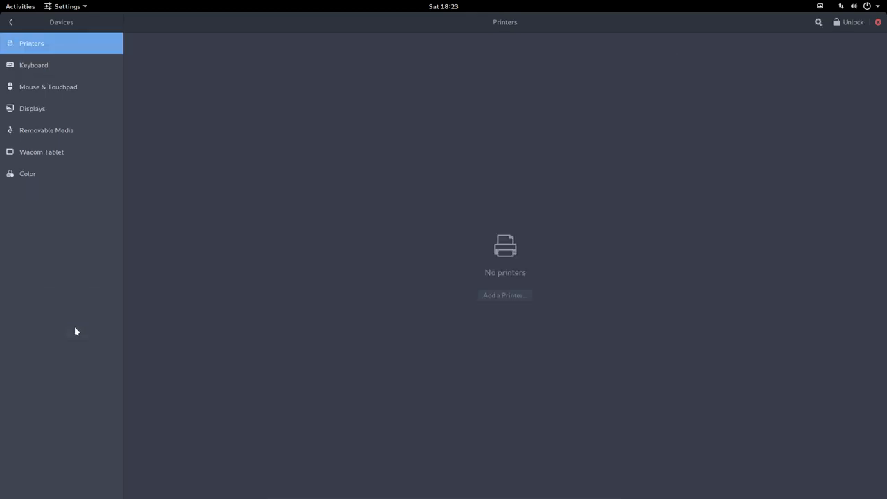
click(11, 21)
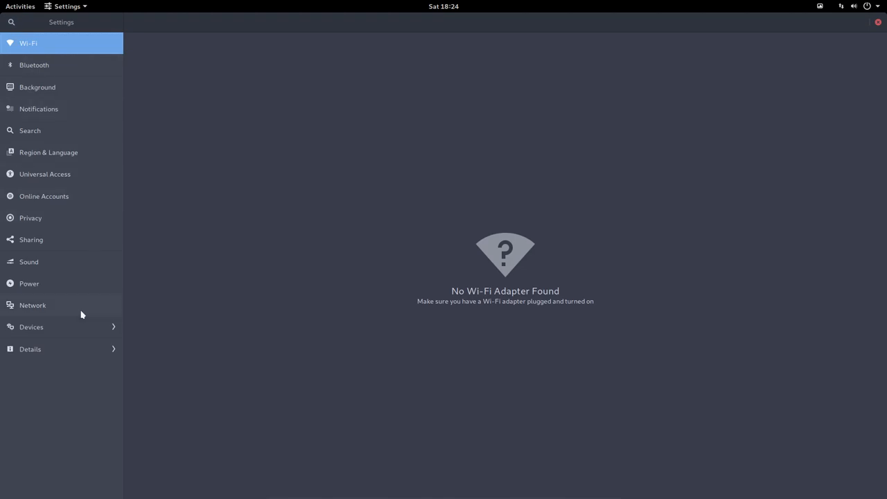
click(32, 326)
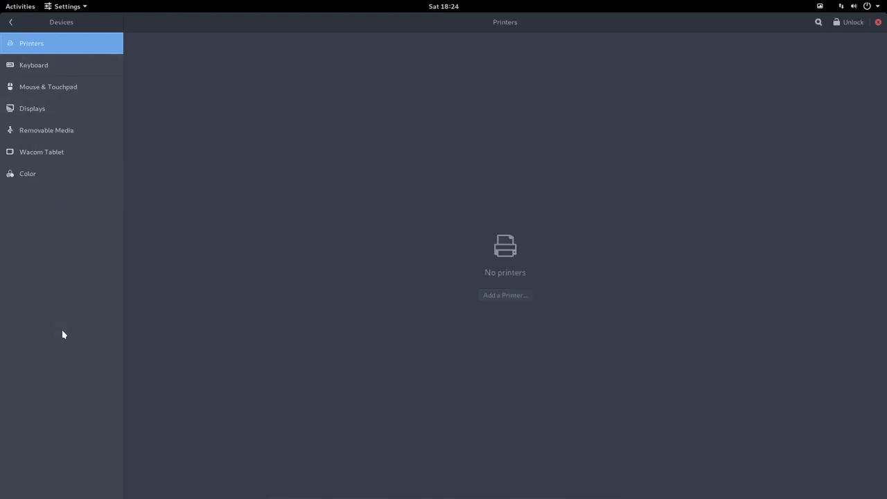
mouse_move(27, 47)
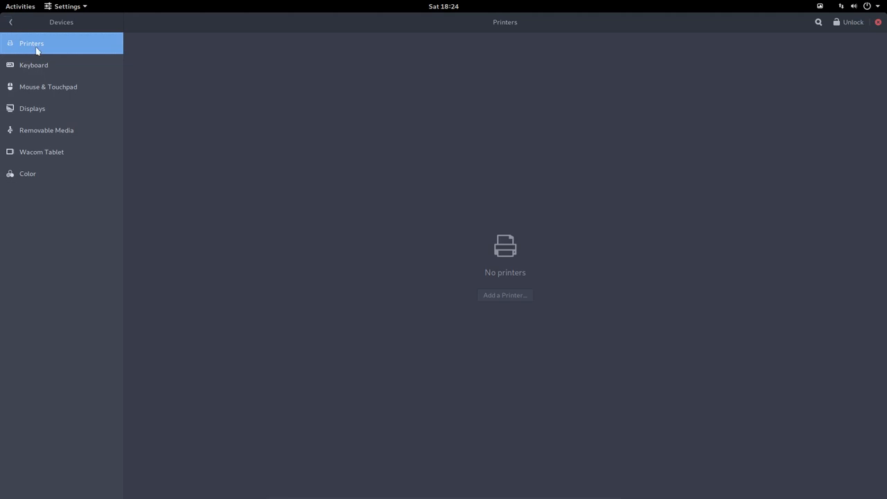
Step: Show the Keyboard shortcuts scrolled down to custom shortcuts like termite and spotify
click(33, 64)
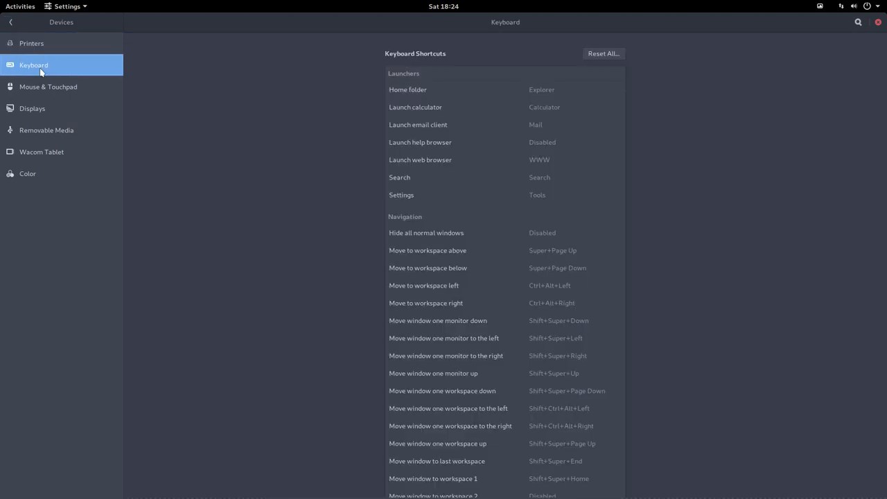
scroll(down, 3)
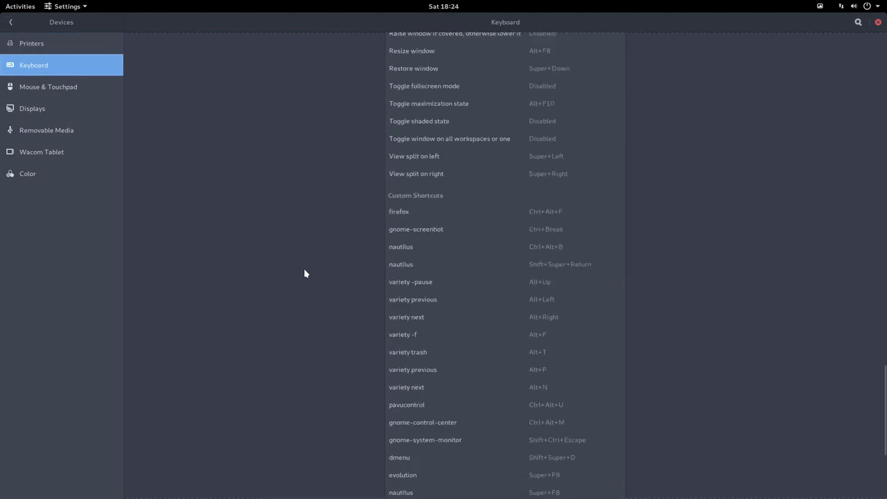
scroll(down, 3)
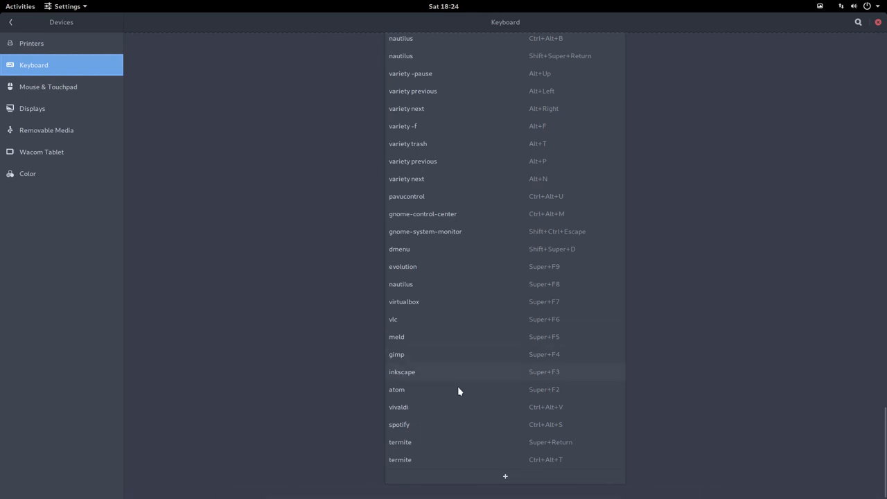
mouse_move(420, 126)
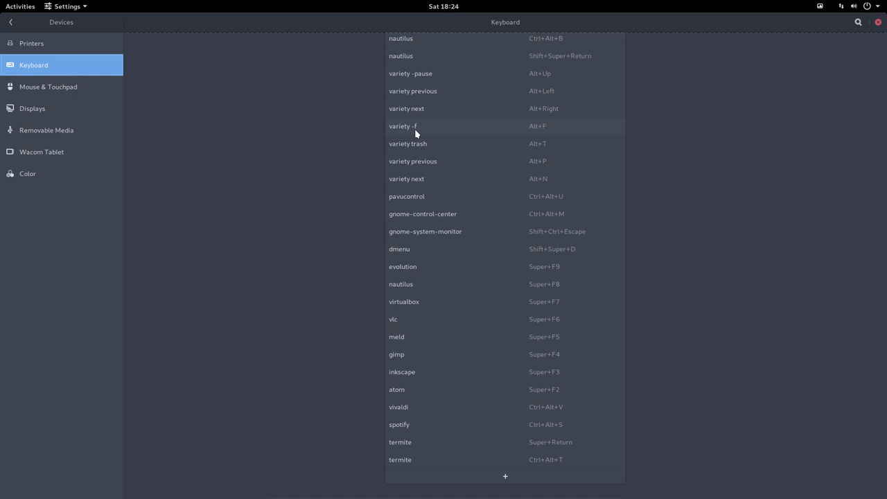
mouse_move(440, 151)
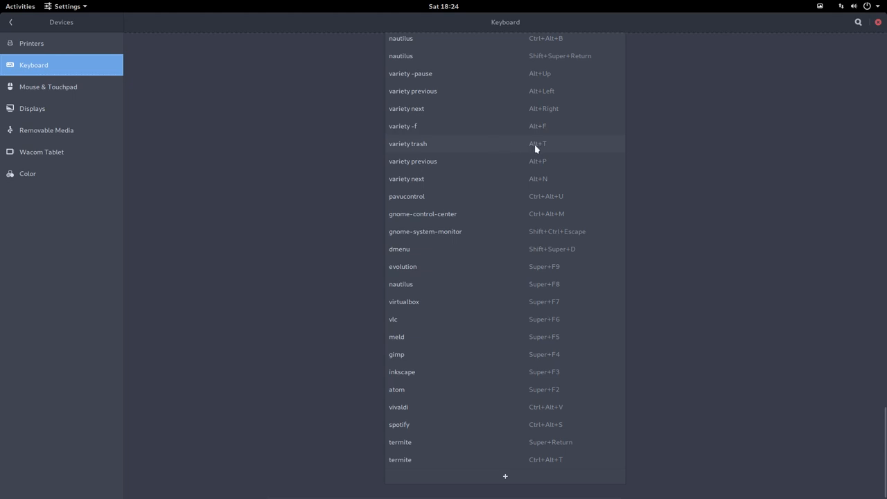
mouse_move(544, 192)
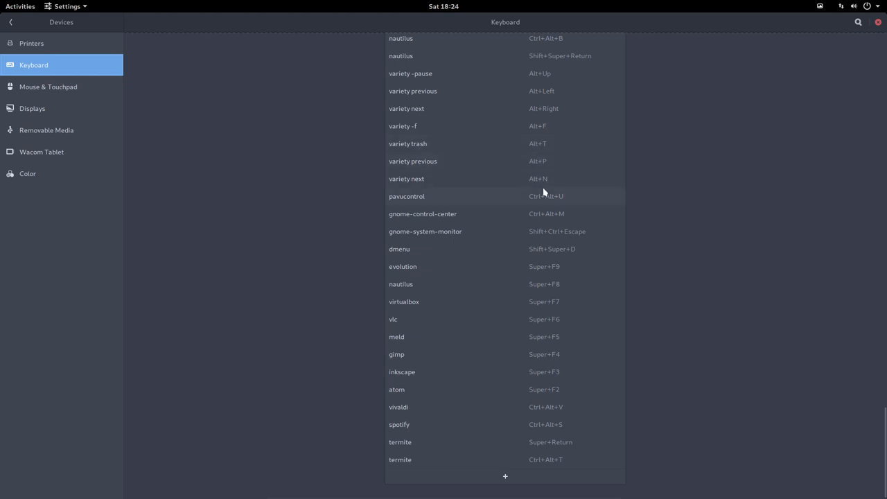
mouse_move(565, 198)
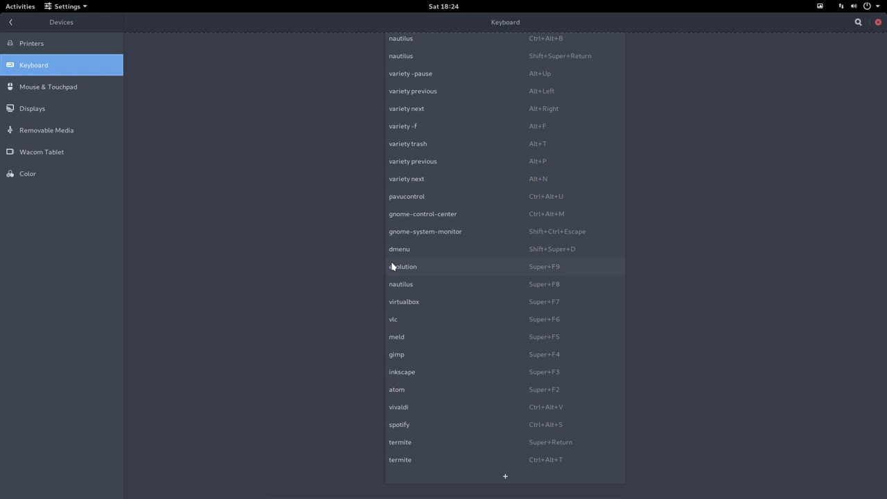
mouse_move(99, 102)
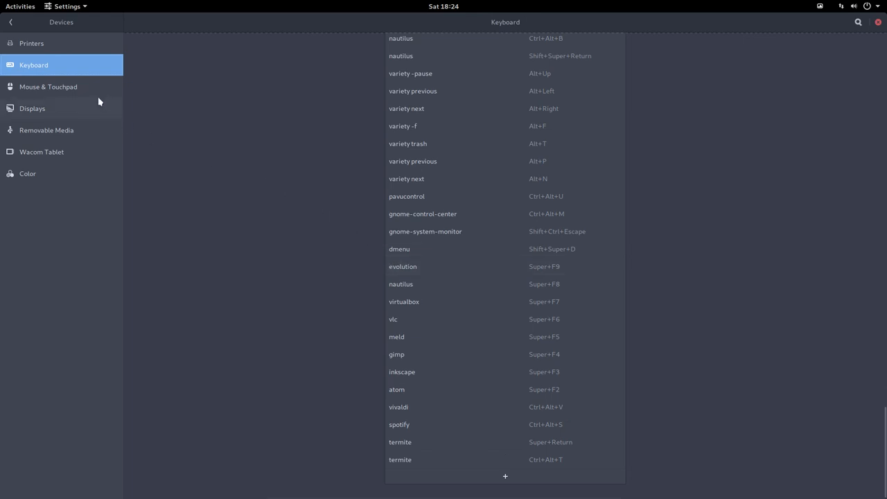
Step: Show the Mouse & Touchpad page from the Devices sidebar
click(48, 86)
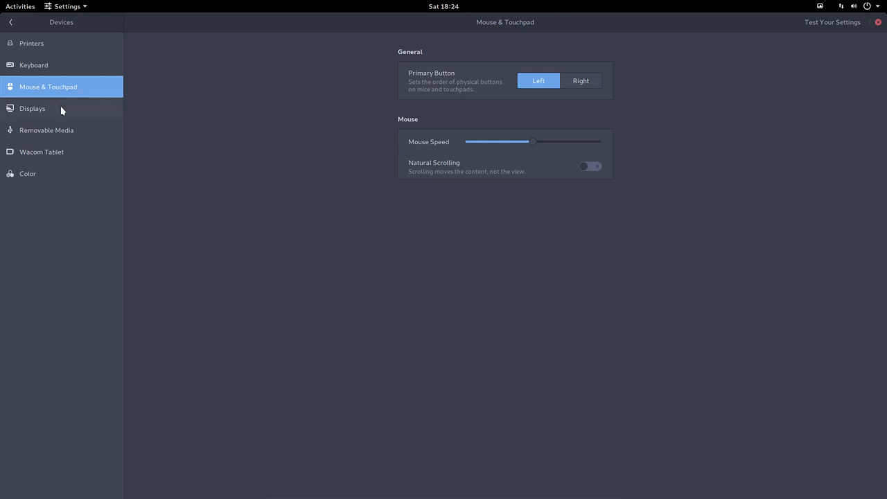
mouse_move(61, 118)
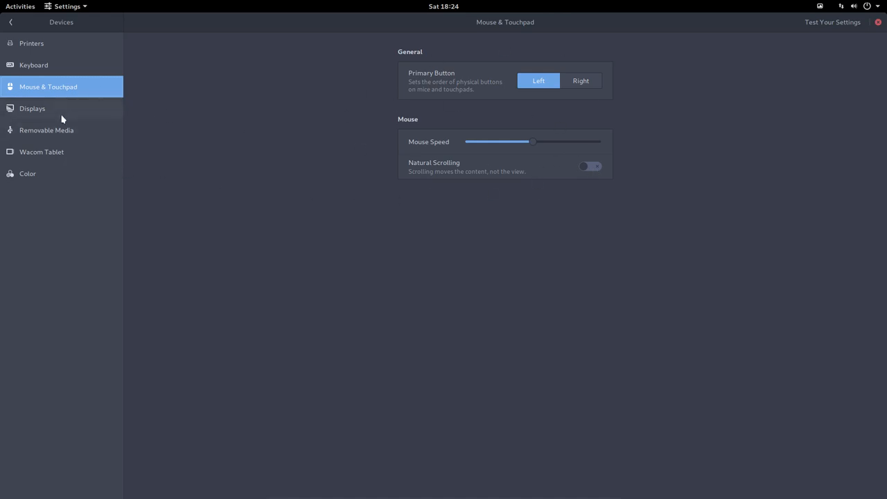
Step: On the Displays page, try Night Light on and back off, leaving it disabled
click(32, 108)
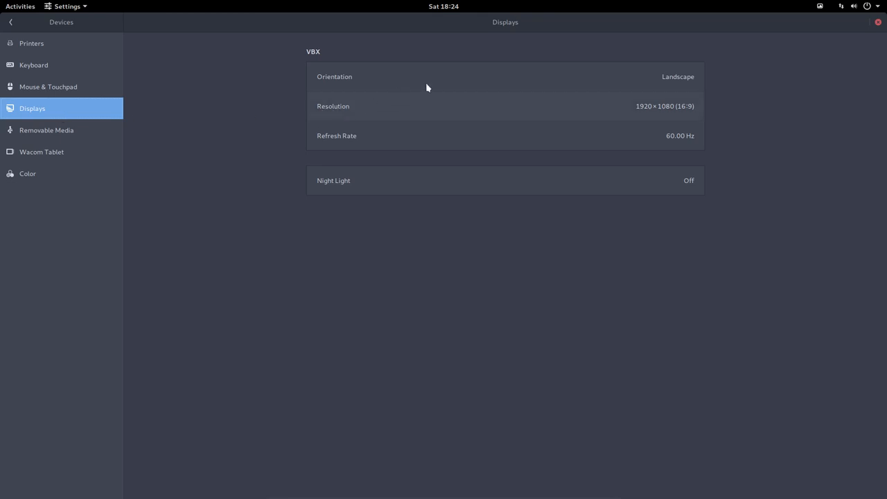
mouse_move(644, 185)
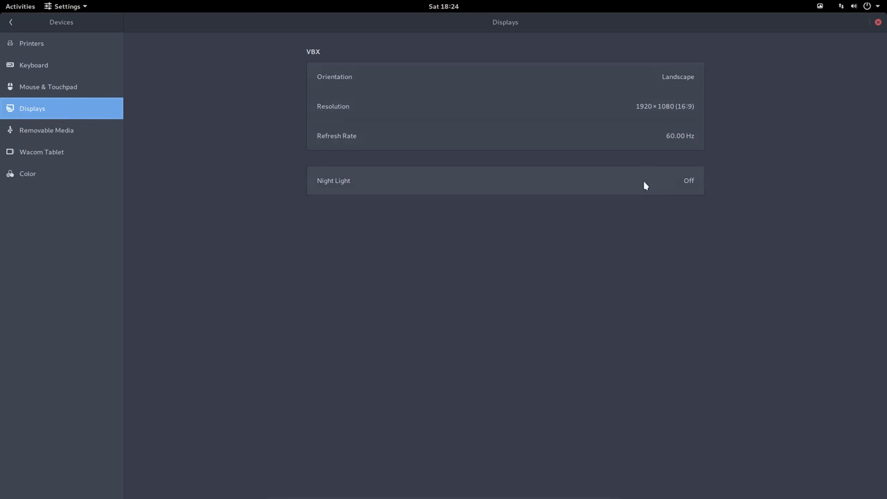
click(504, 180)
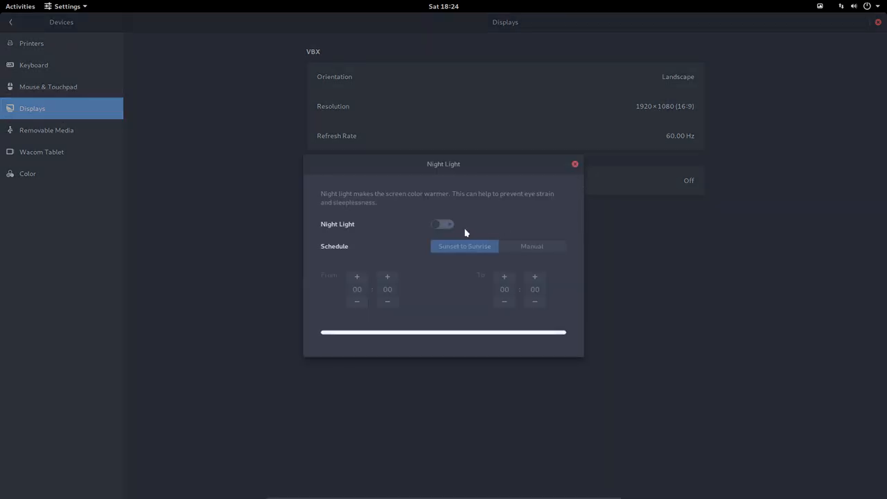
click(442, 224)
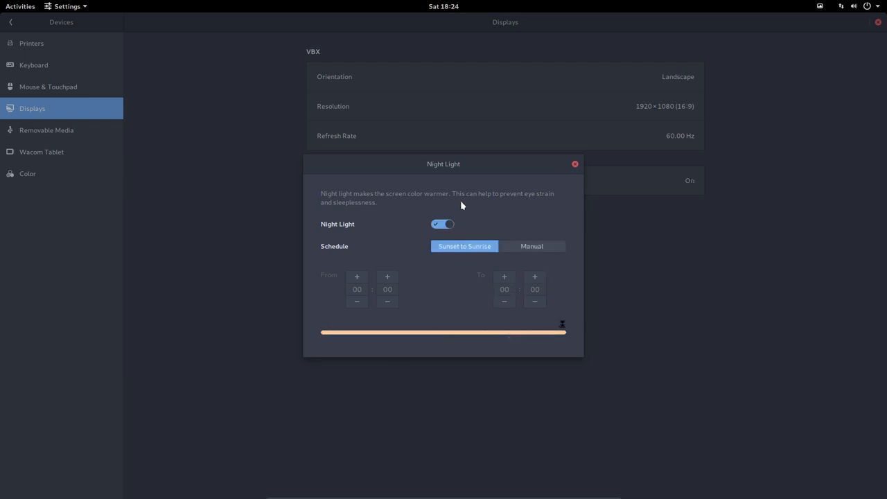
click(442, 224)
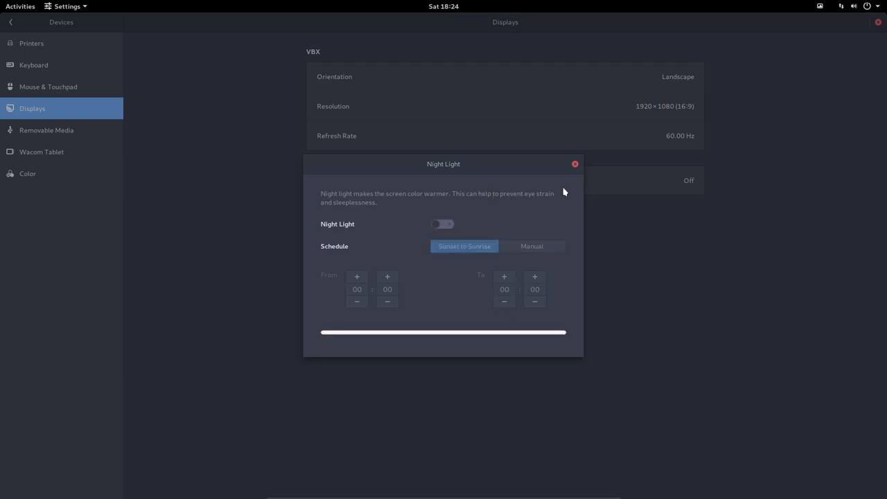
click(574, 163)
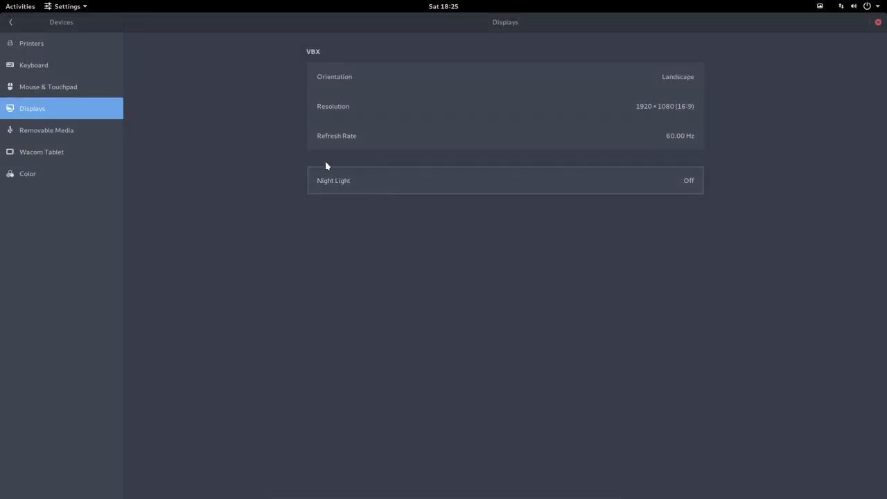
mouse_move(467, 195)
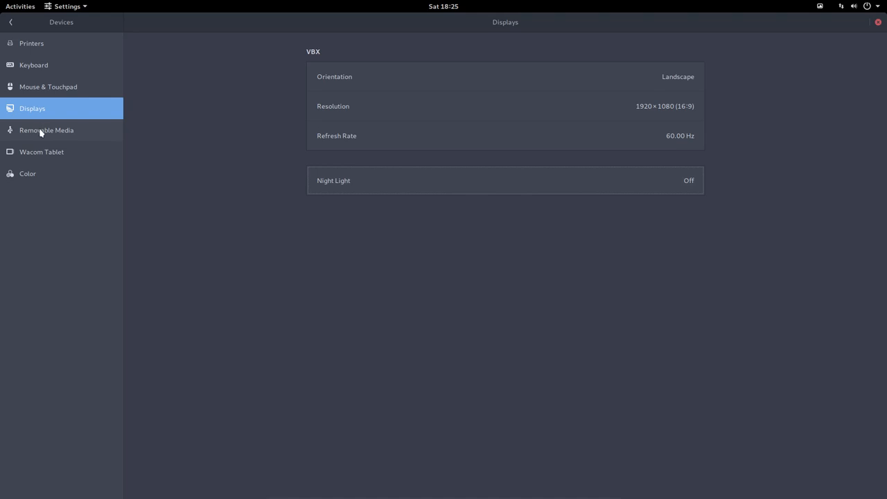
Step: Visit the Removable Media and Color pages, then return to the main Settings list
click(47, 130)
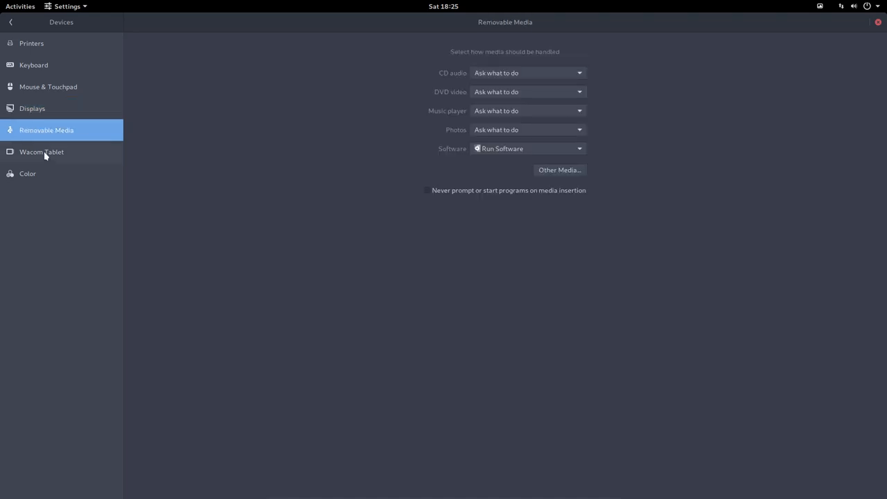
click(28, 173)
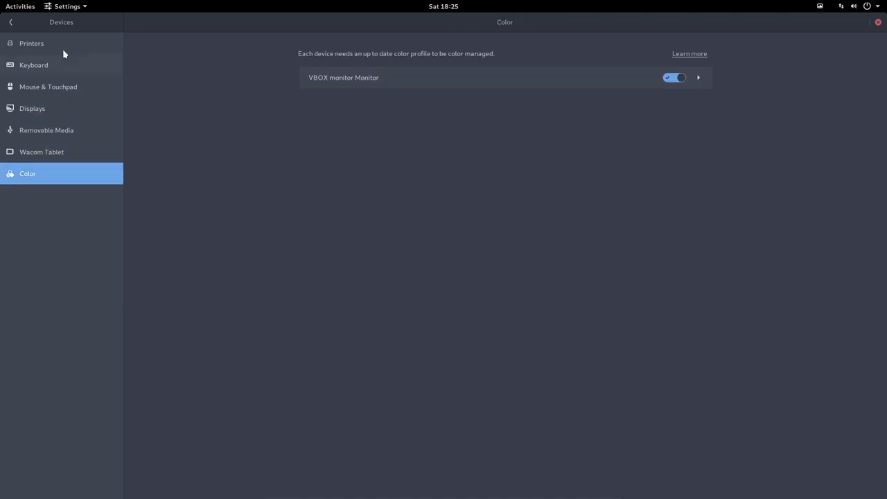
click(10, 22)
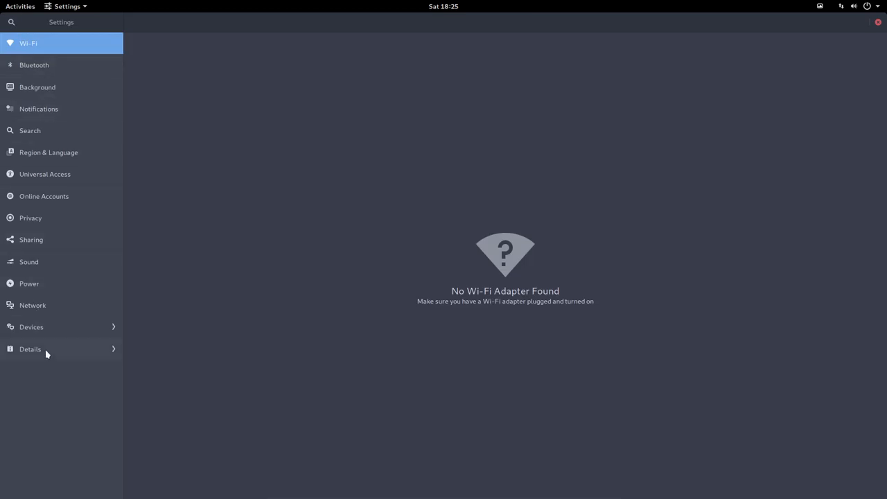
Step: Review About in Details, selecting the Oracle virtualization value, then show Date & Time
click(30, 348)
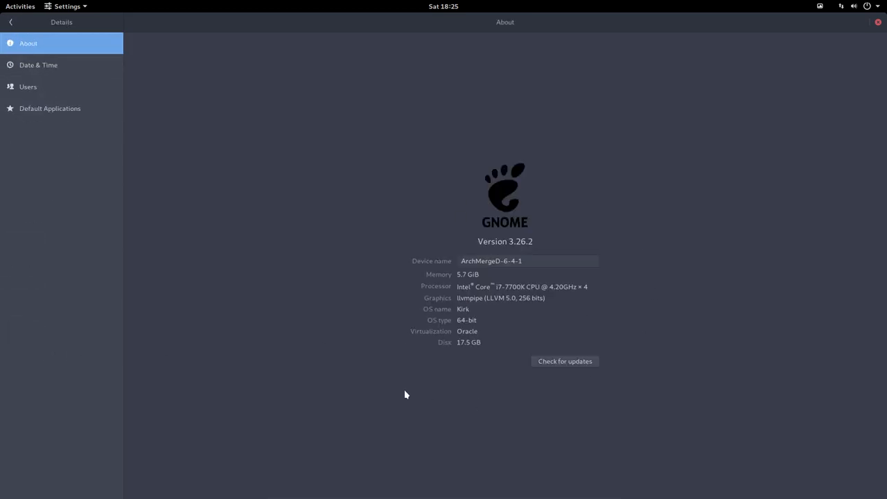
mouse_move(291, 293)
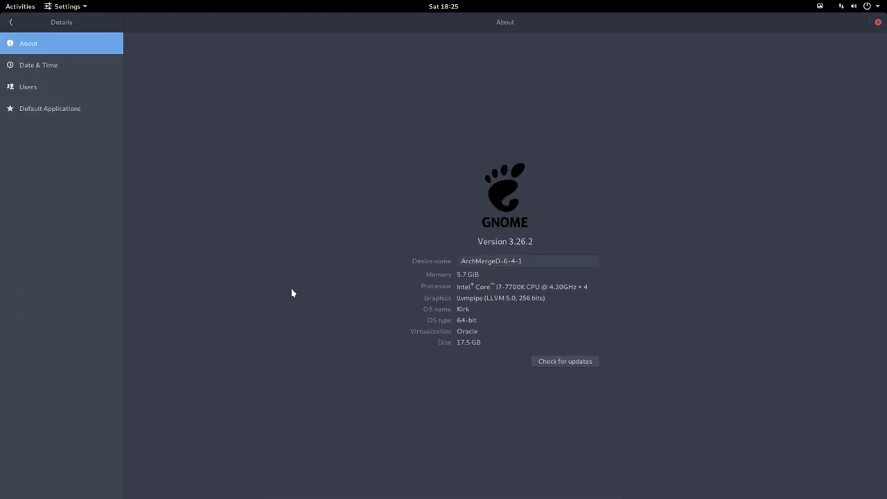
double_click(467, 330)
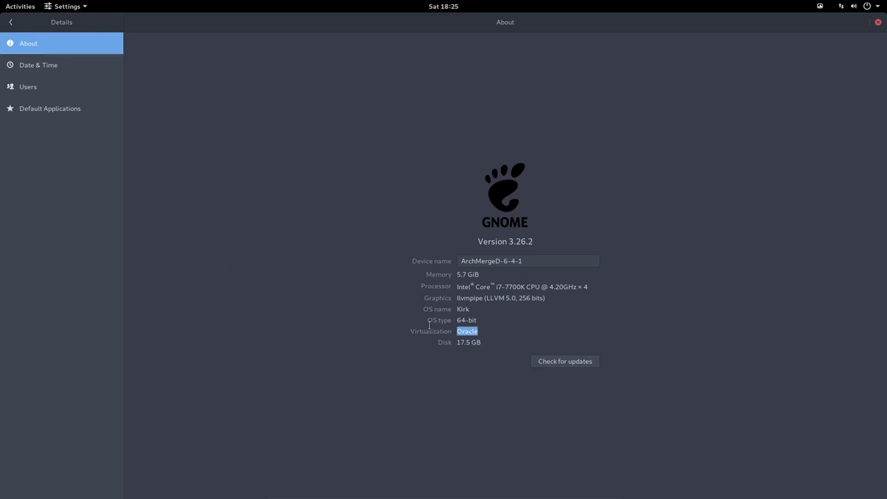
click(38, 65)
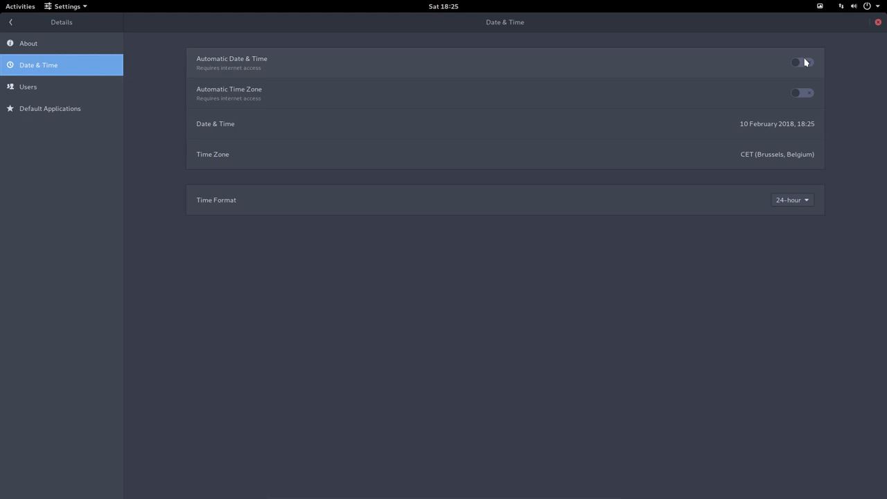
Step: Enable Automatic Date & Time and Automatic Time Zone; try AM/PM then restore 24-hour format
click(802, 63)
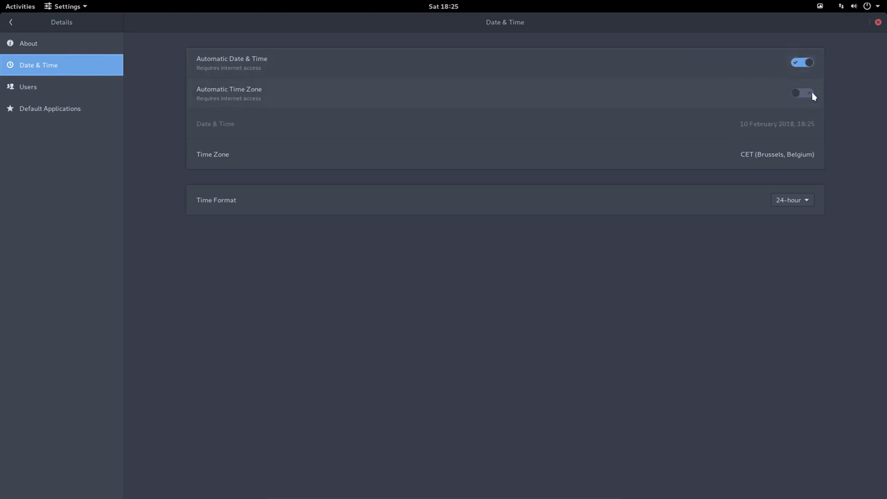
click(802, 92)
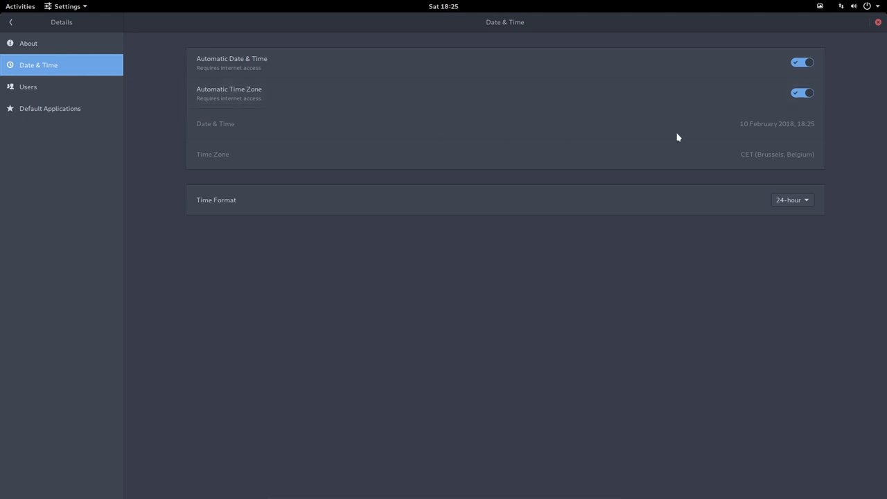
mouse_move(388, 129)
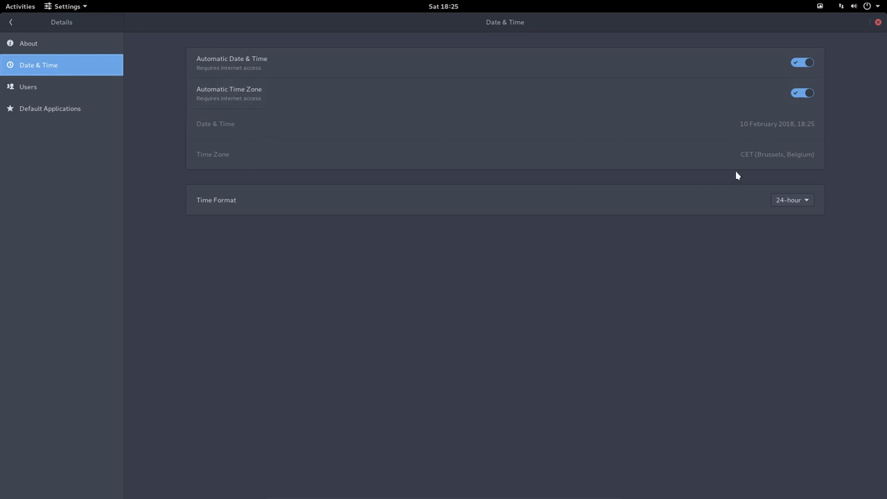
click(790, 199)
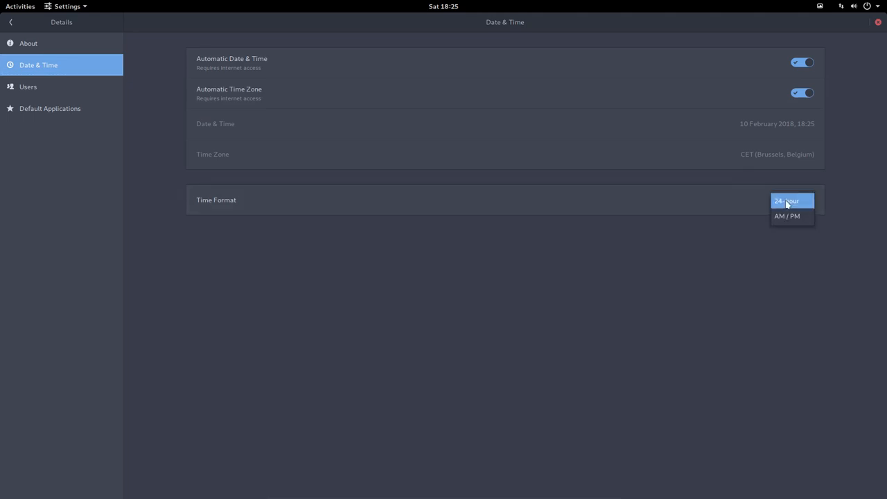
click(787, 215)
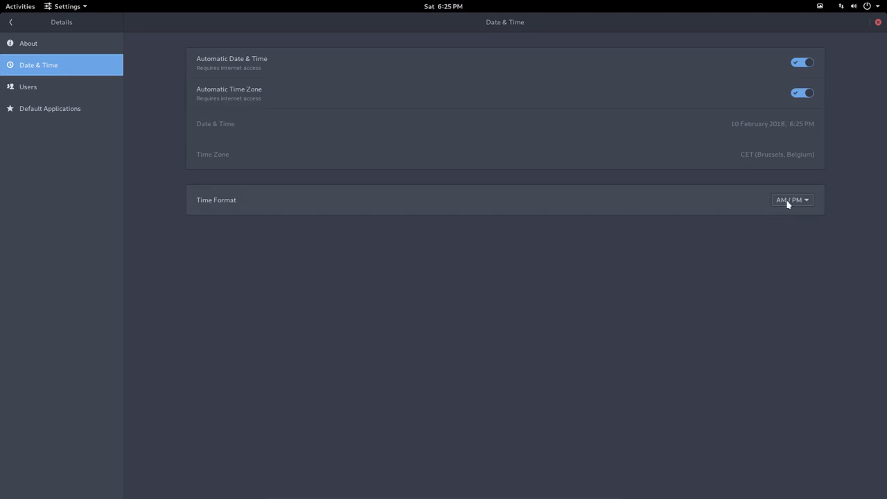
click(791, 200)
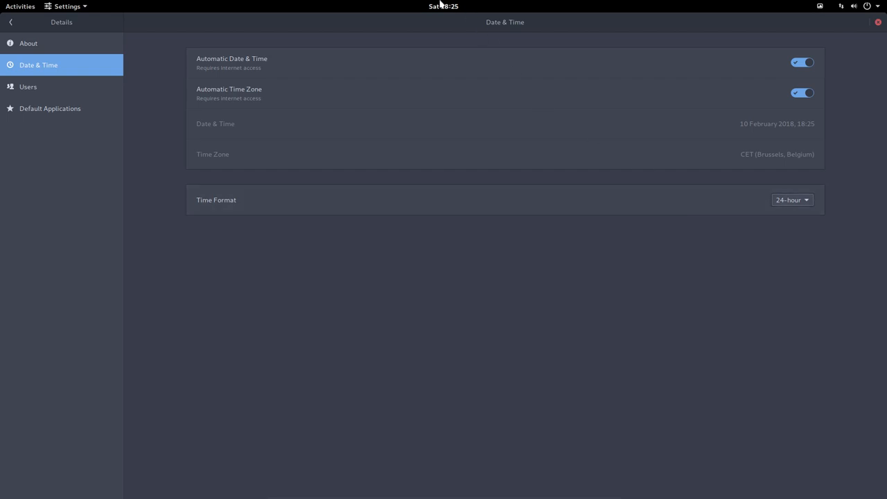
Step: Show the Users page from the Details sidebar
click(28, 86)
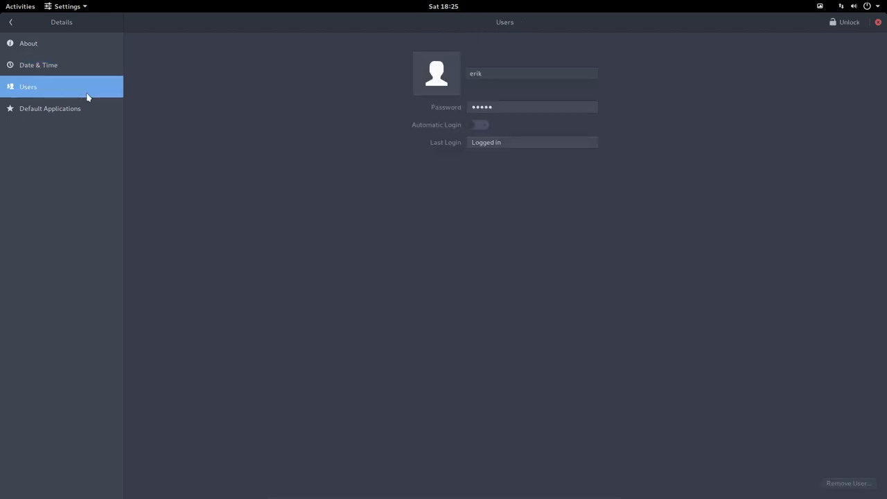
mouse_move(78, 115)
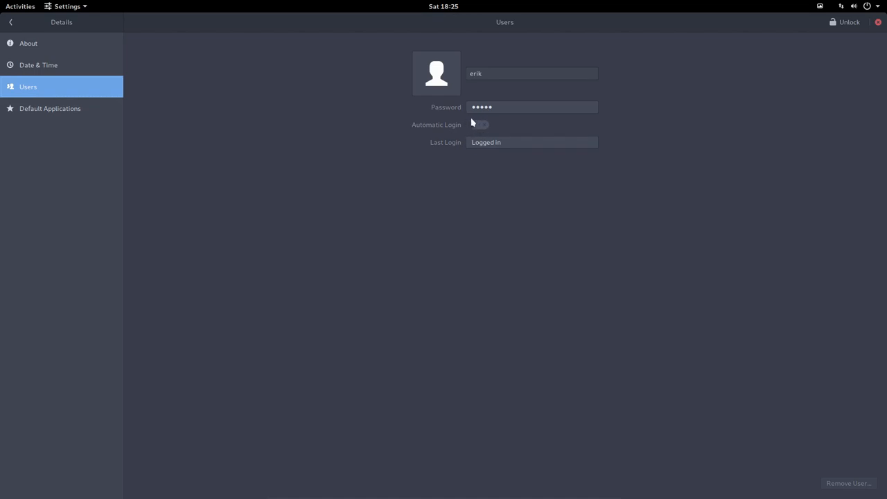
mouse_move(481, 144)
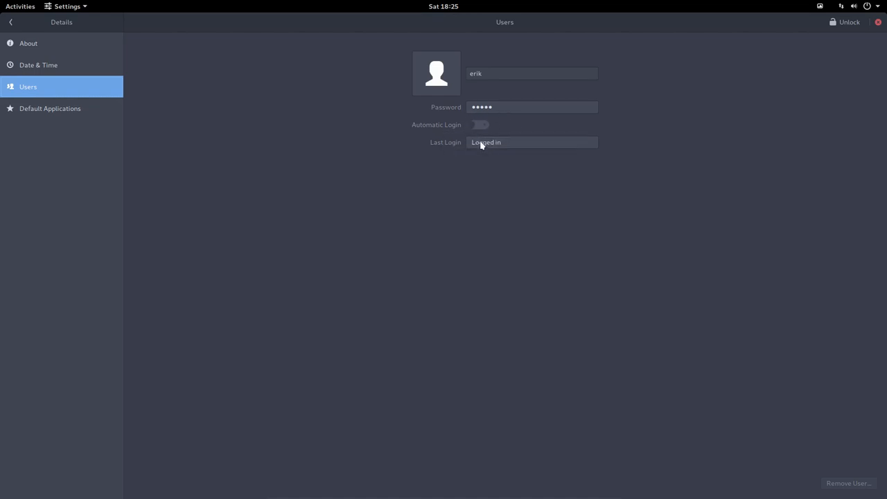
Step: In Default Applications keep Vivaldi for Web and GIMP for Photos, set Video to VLC, then return to the main list
click(49, 108)
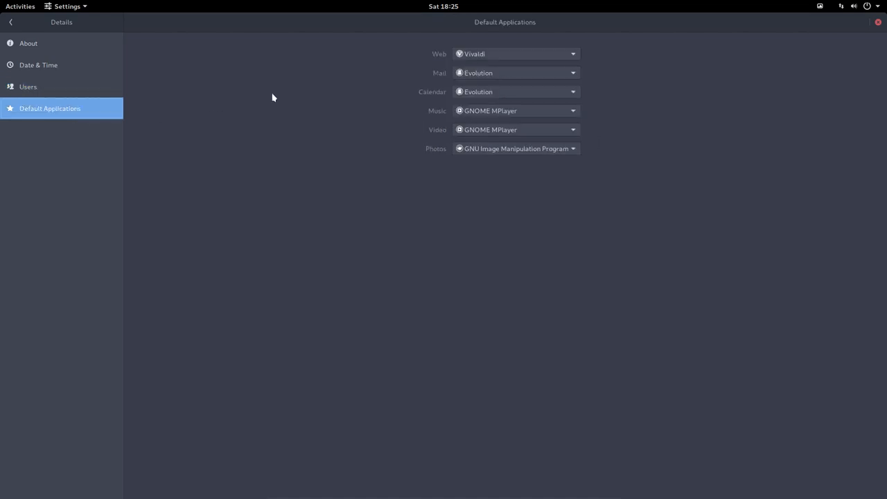
click(515, 53)
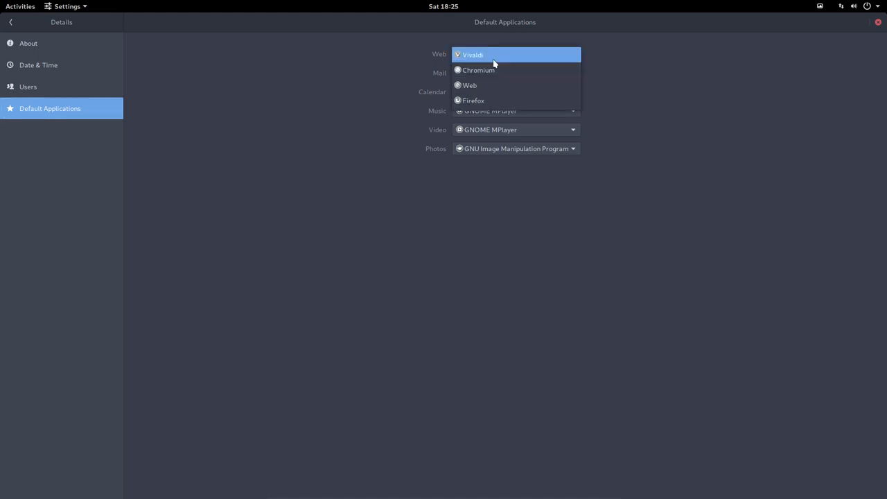
click(516, 72)
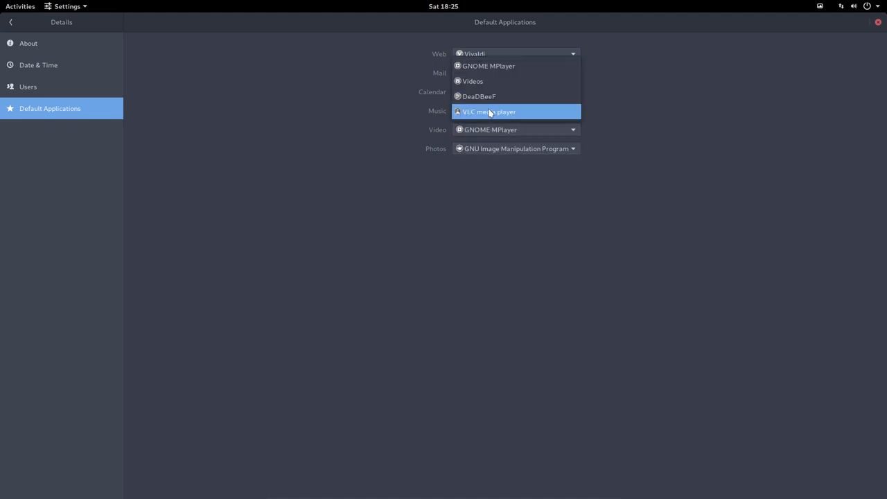
mouse_move(489, 65)
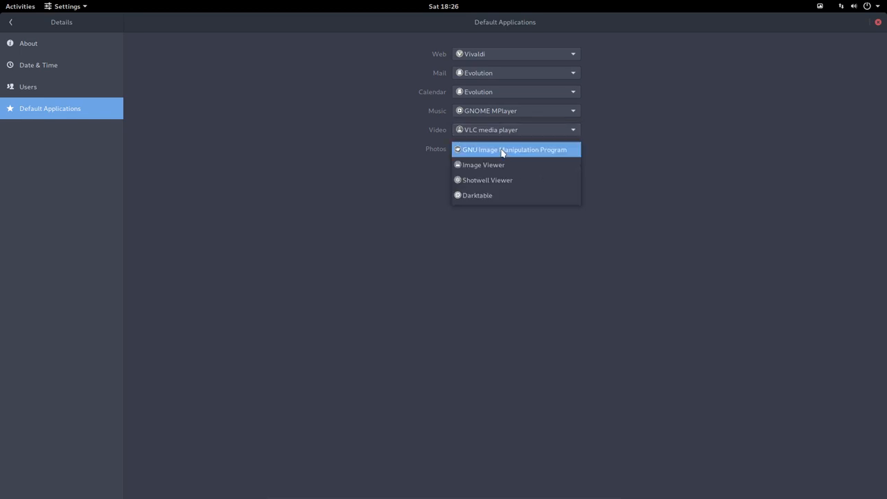
click(513, 149)
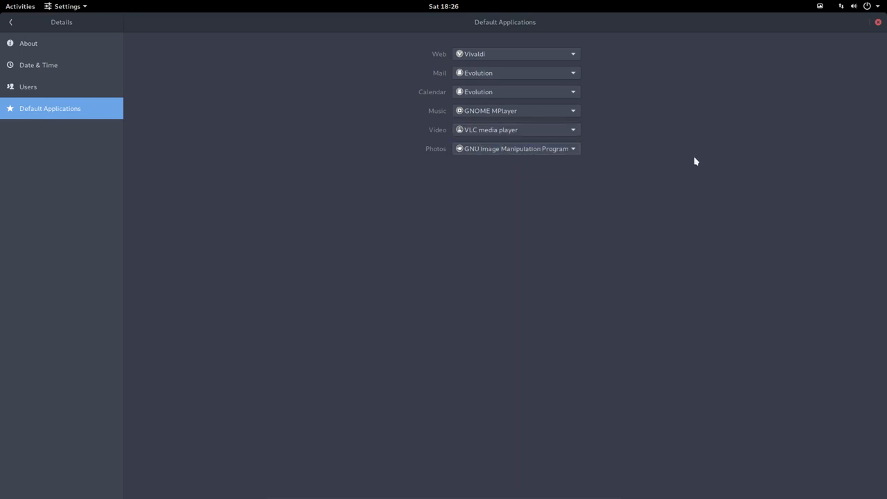
click(10, 21)
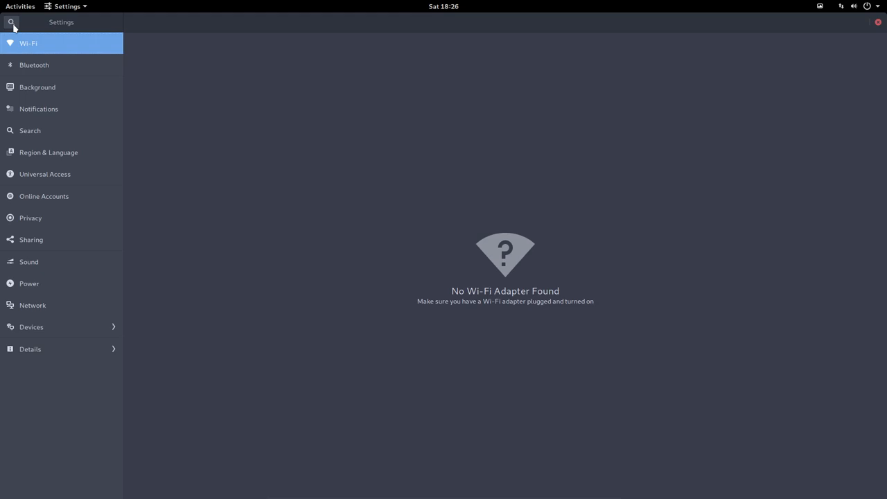
mouse_move(876, 27)
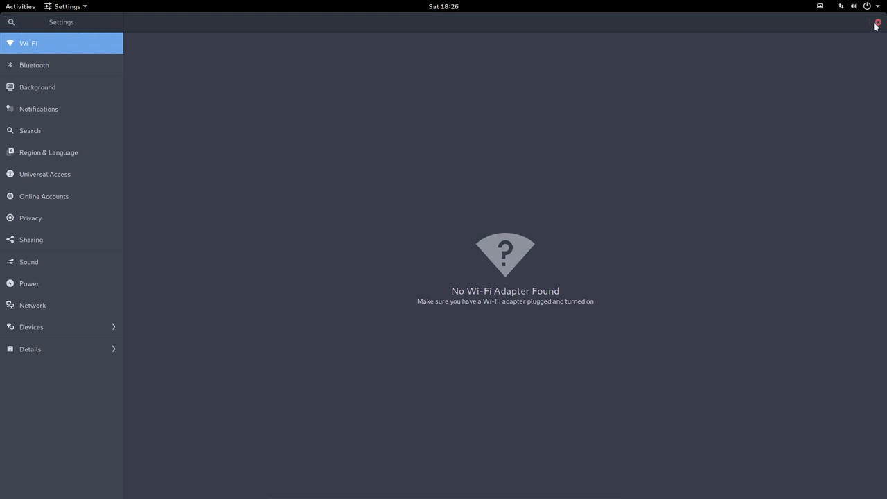